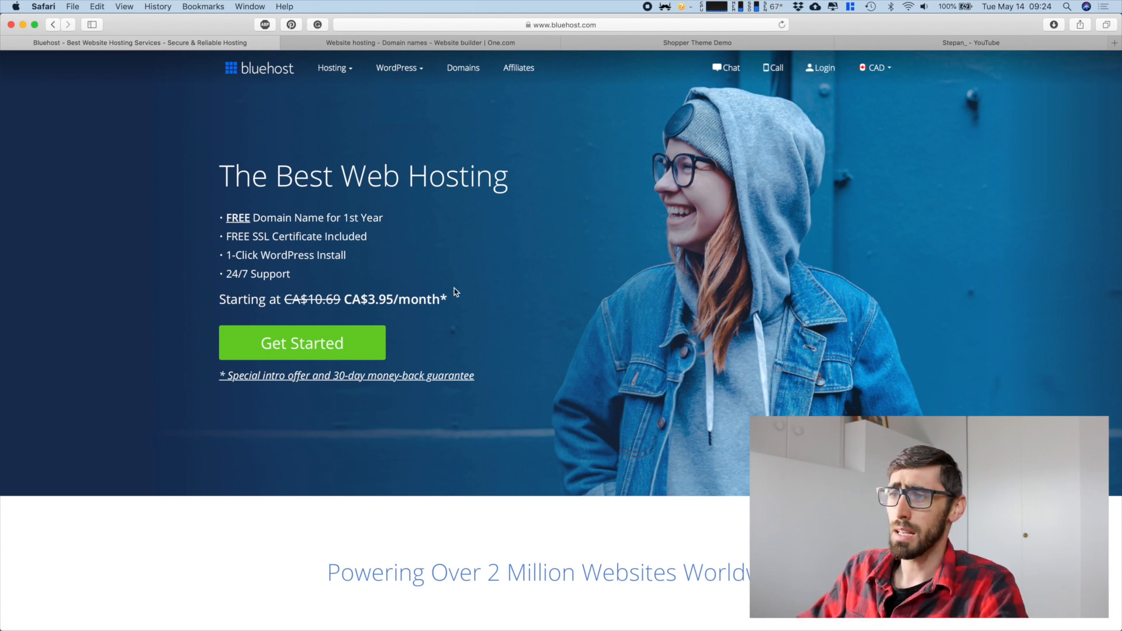
View Bluehost's hosting plans and choose the Basic plan, reaching its sign-up page.
click(302, 343)
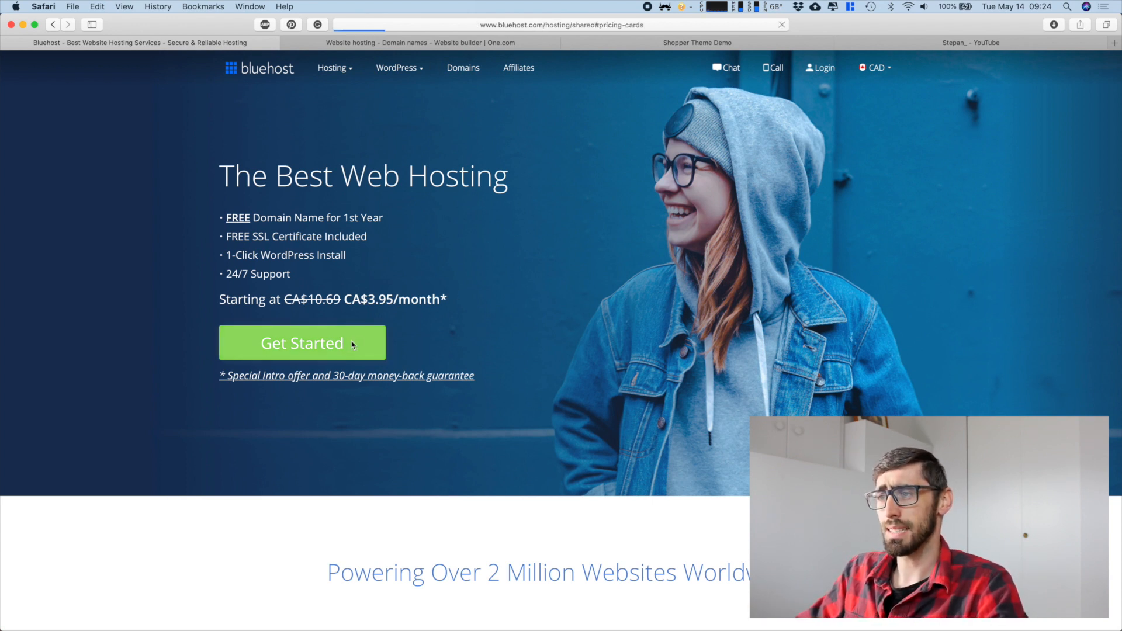
click(302, 343)
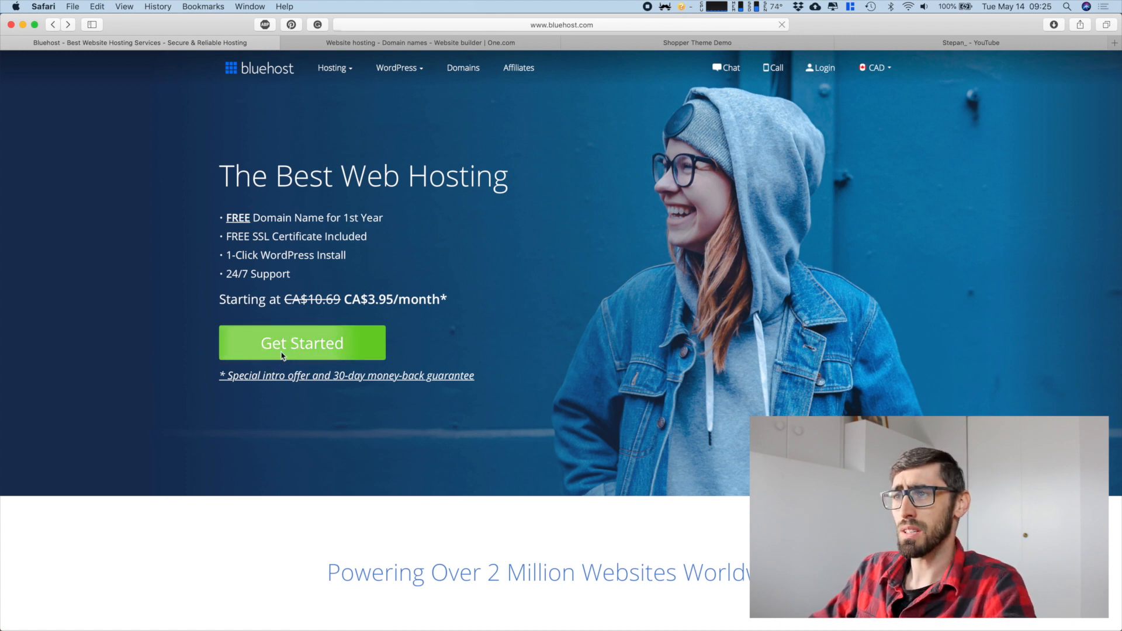
click(301, 343)
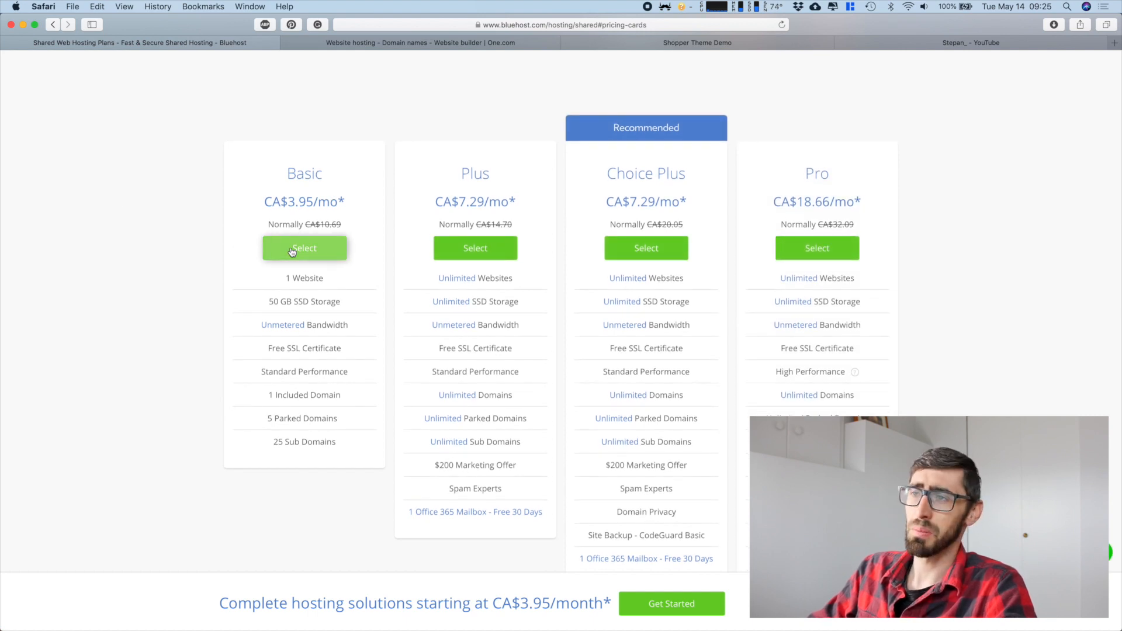
click(304, 248)
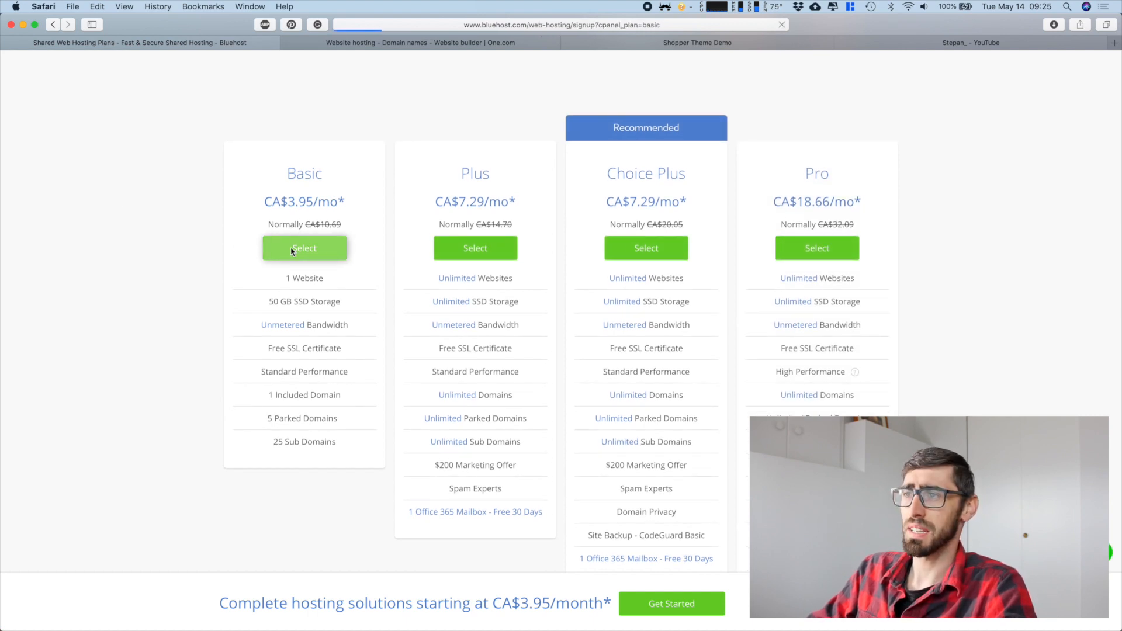
click(304, 248)
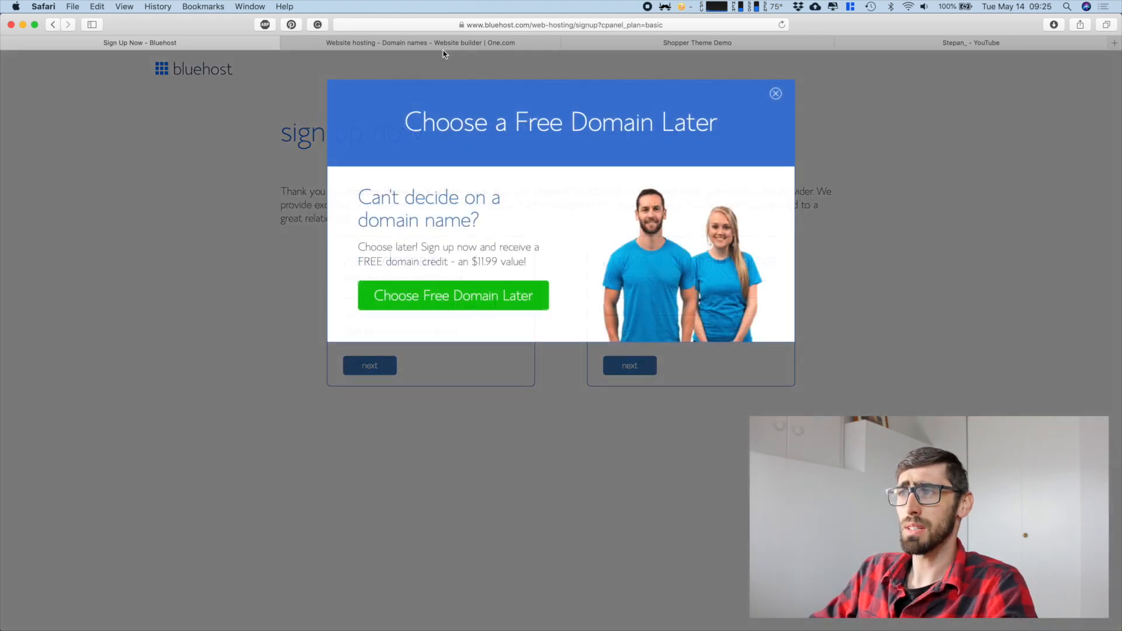
On One.com, search for a domain and add hellostepan.com to the basket for 12 months at CAD 18.40.
click(407, 42)
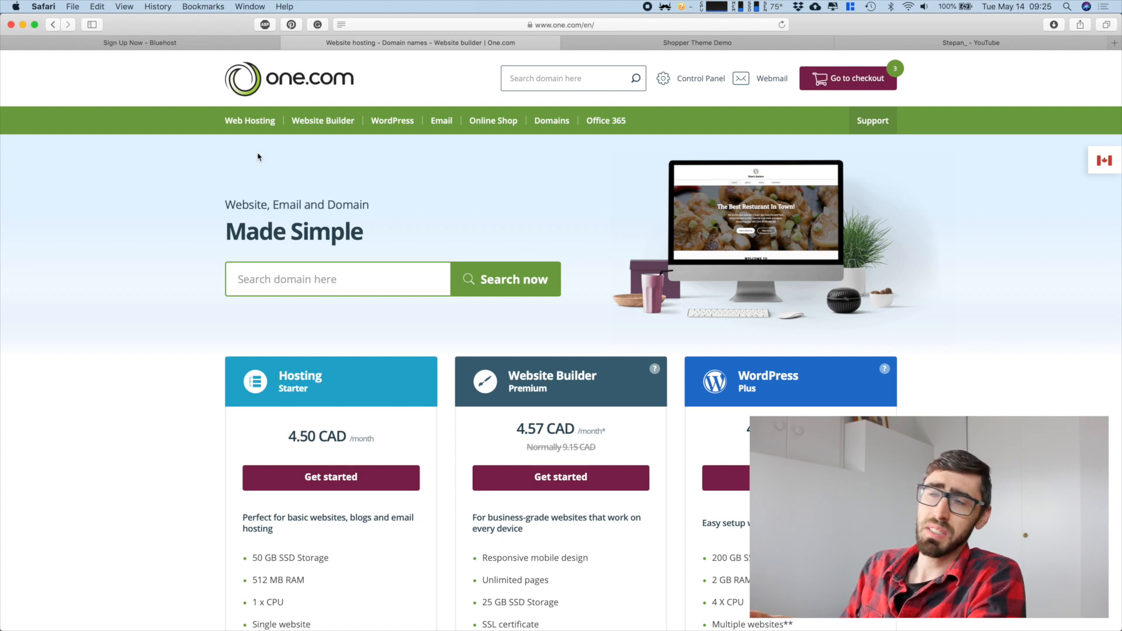
mouse_move(390, 161)
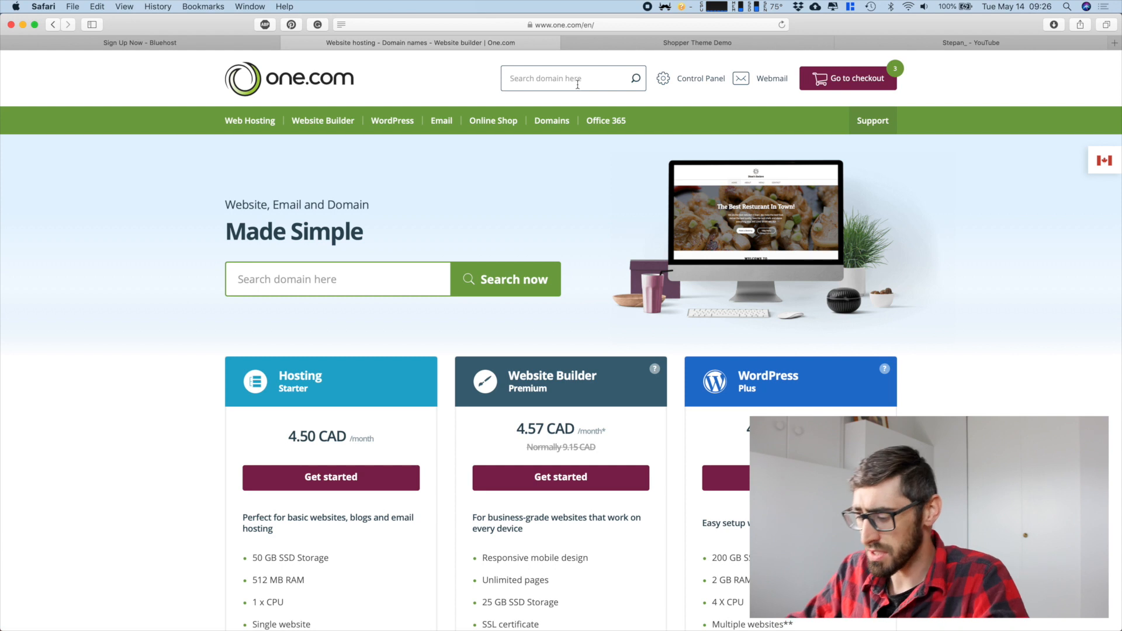
click(336, 280)
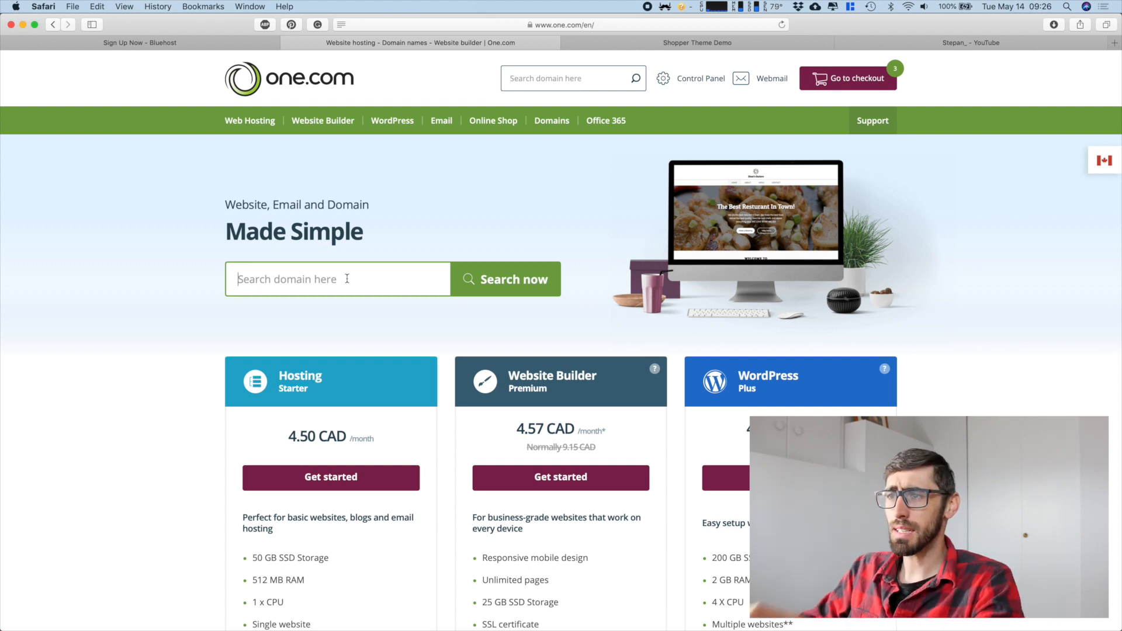
text(step)
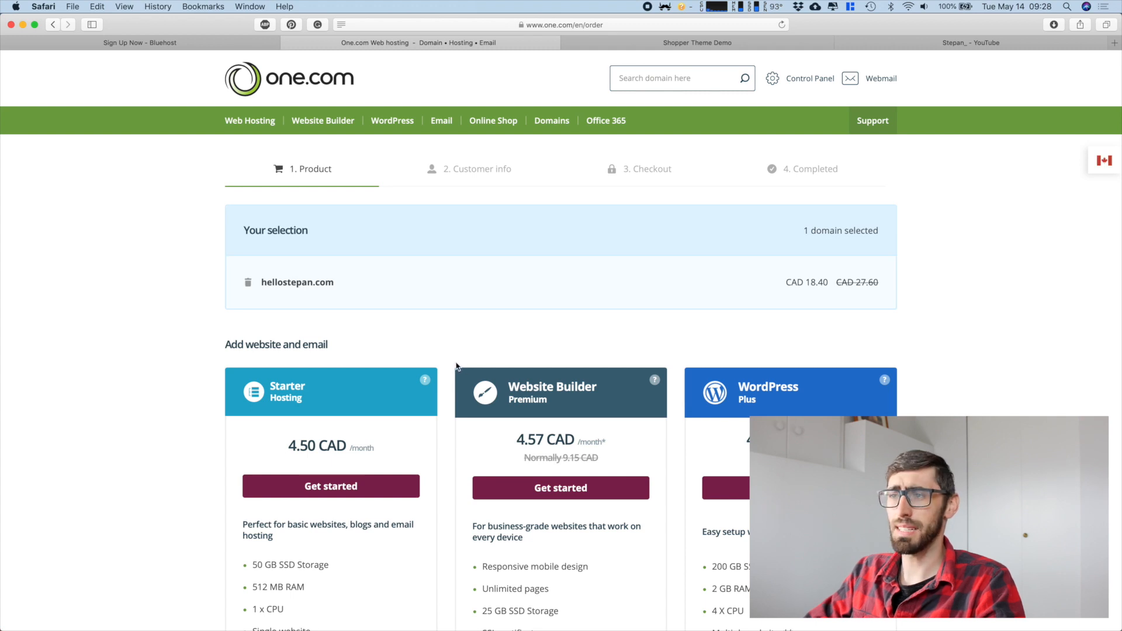
mouse_move(598, 250)
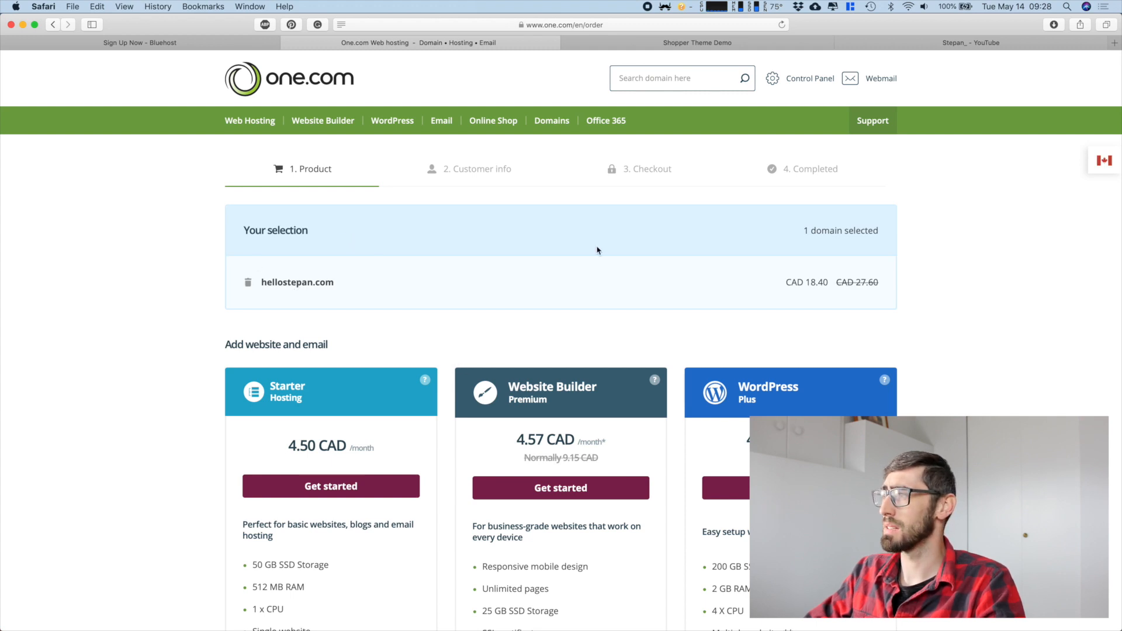
scroll(down, 3)
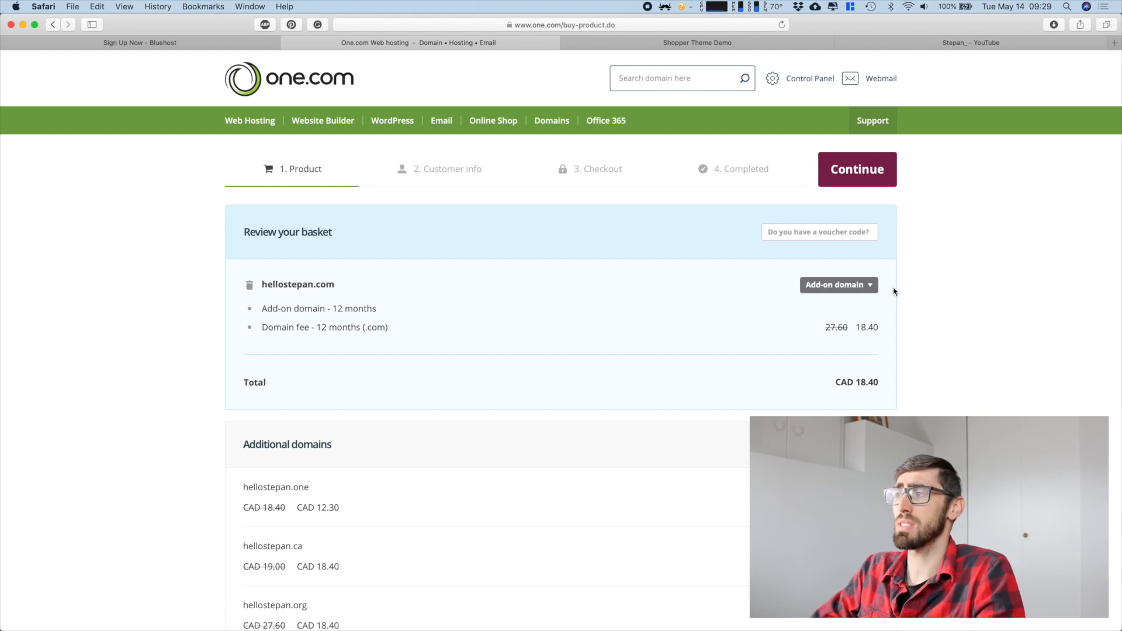
scroll(down, 3)
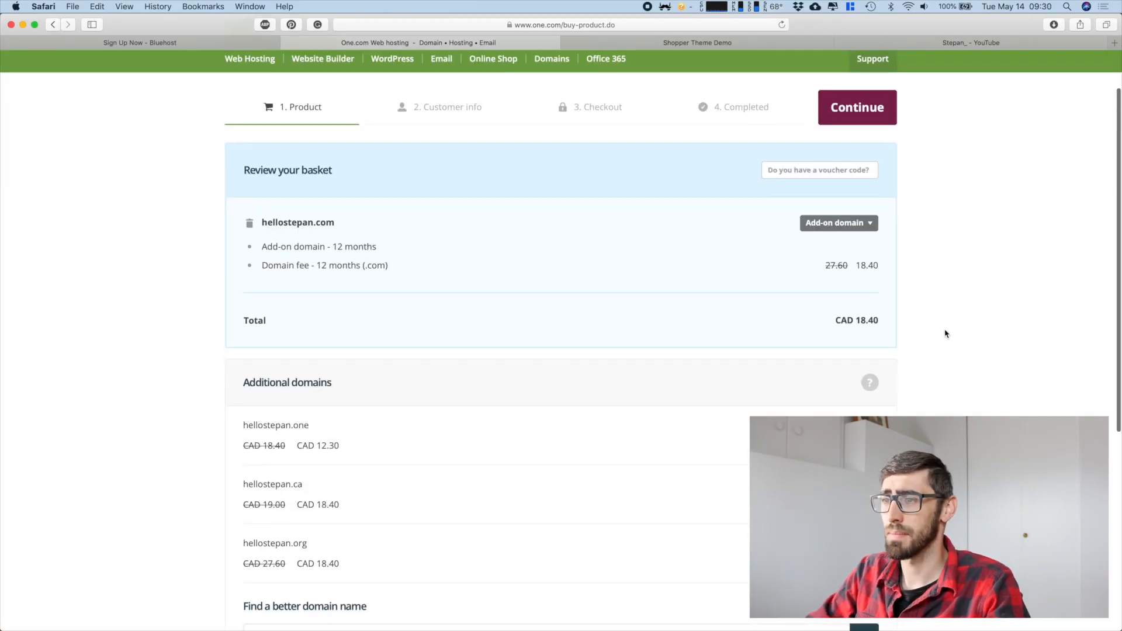
From the hellostepan.com control panel, reach the 1-click WordPress installation page.
click(857, 107)
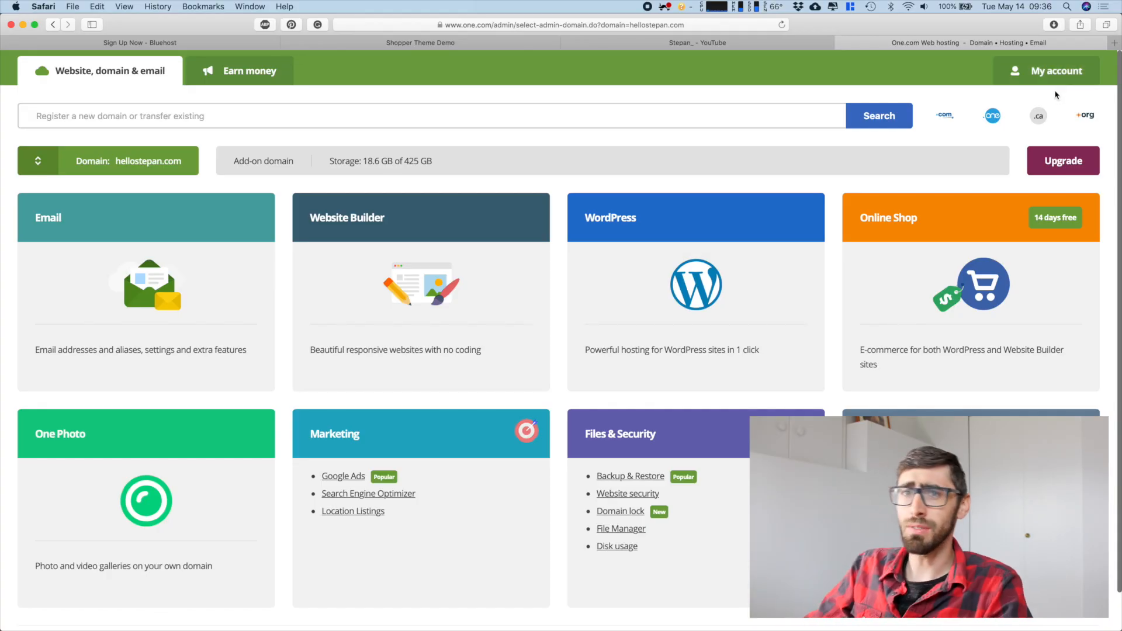
mouse_move(830, 168)
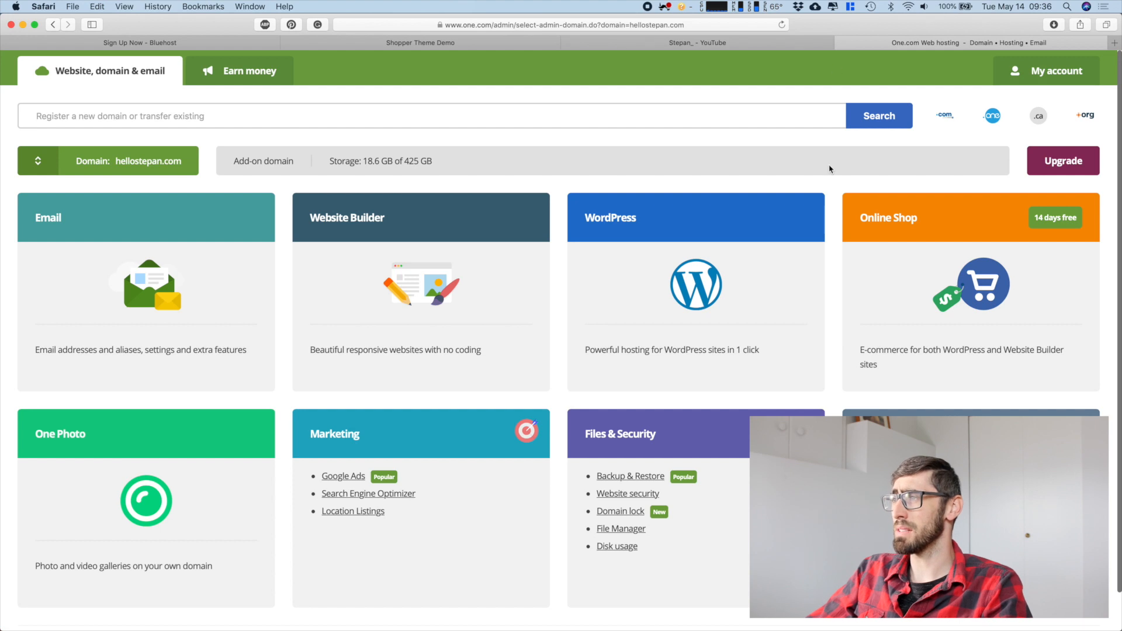
mouse_move(693, 295)
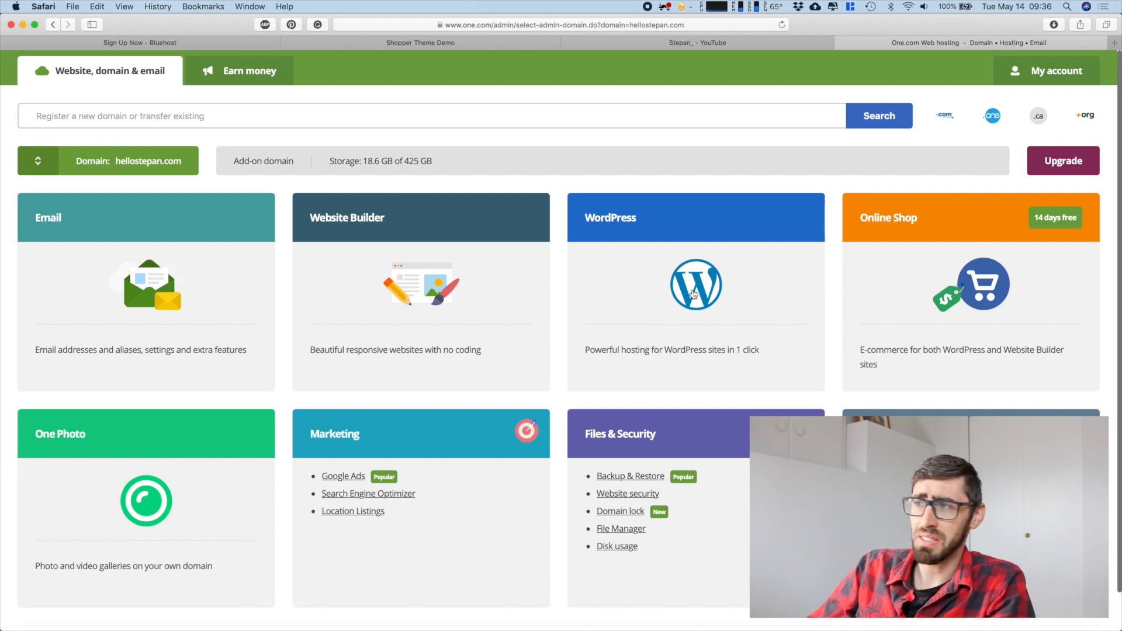
click(694, 283)
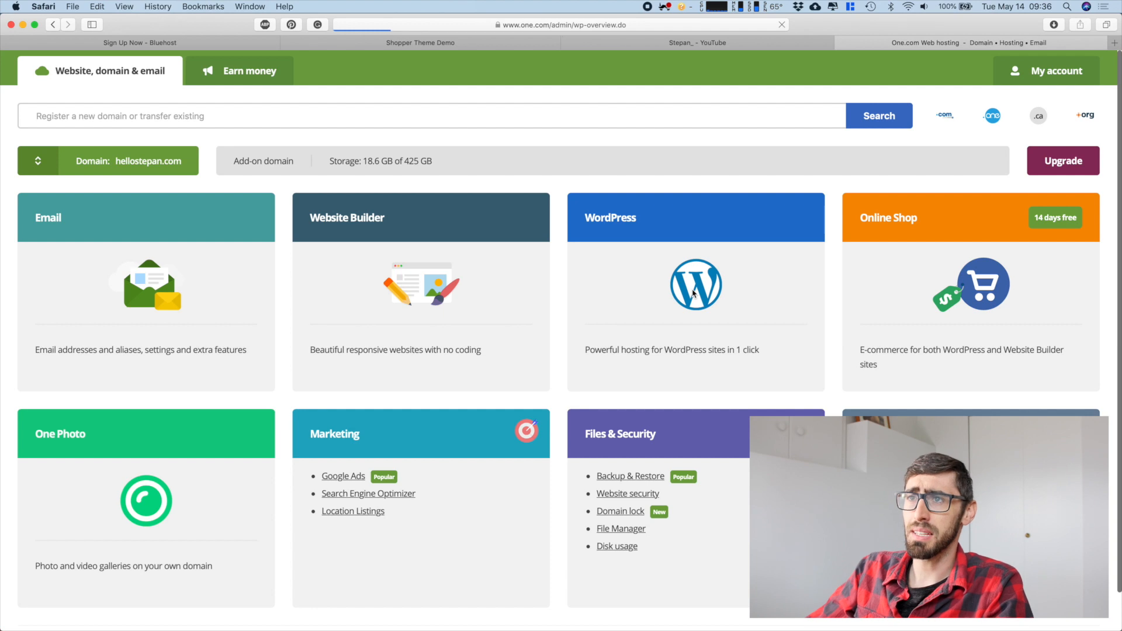
click(694, 286)
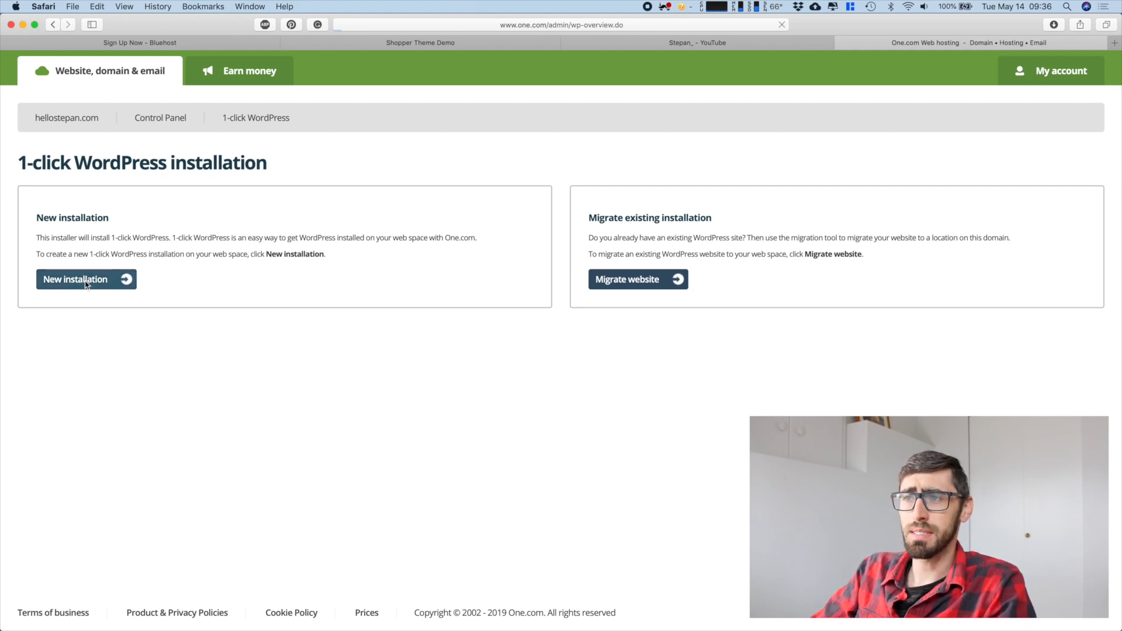
Start a new WordPress installation on the 'shop' subdomain of hellostepan.com.
click(74, 280)
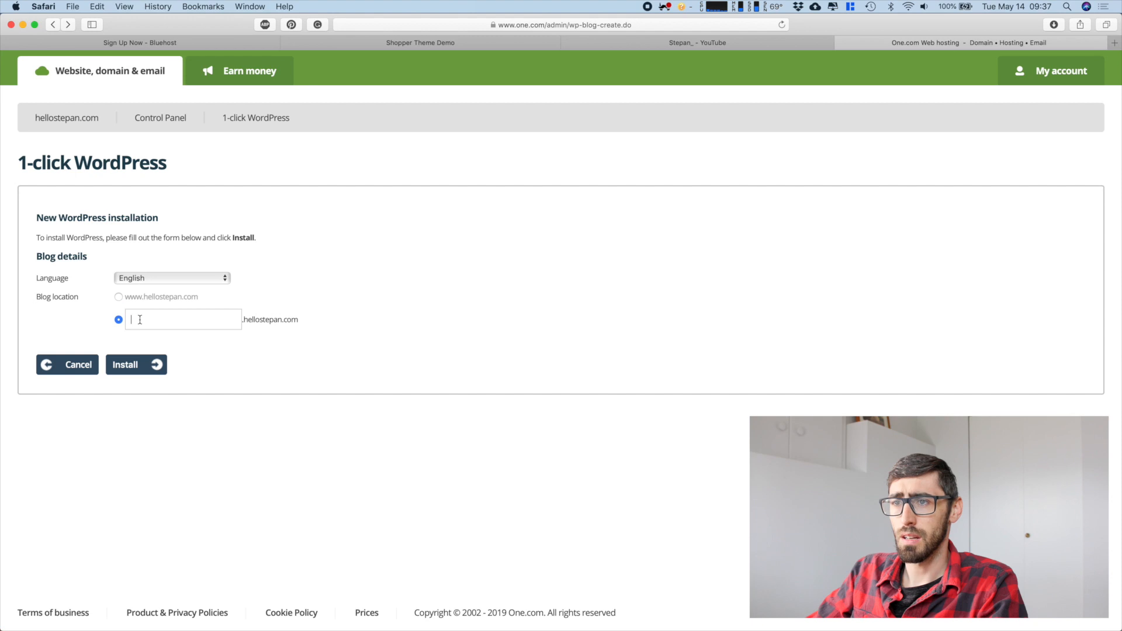
text(s)
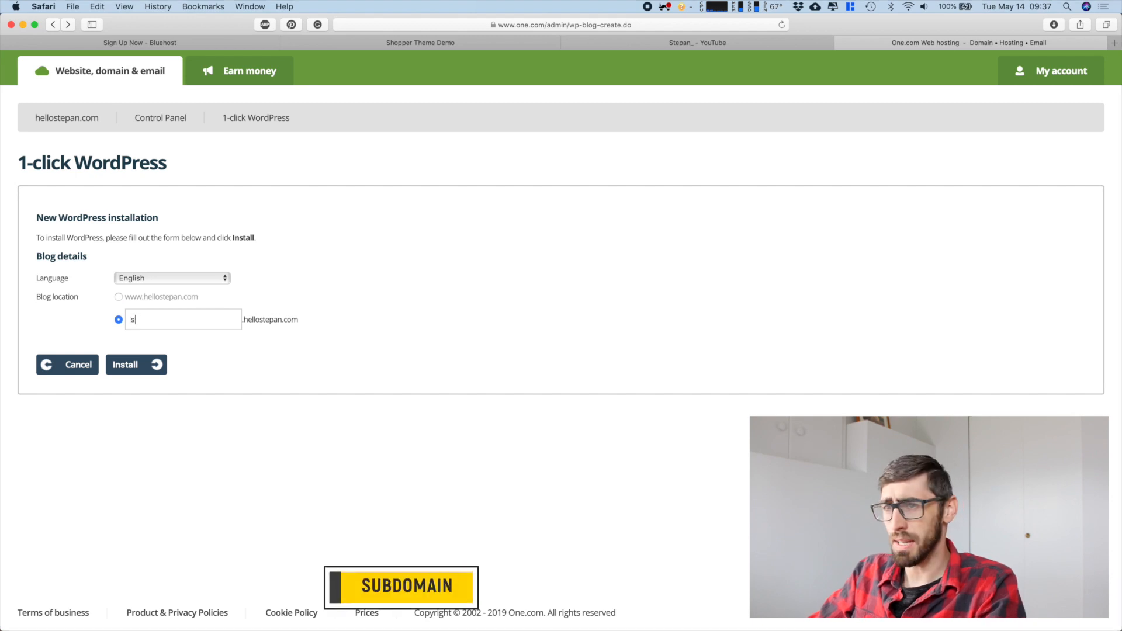
text(hop)
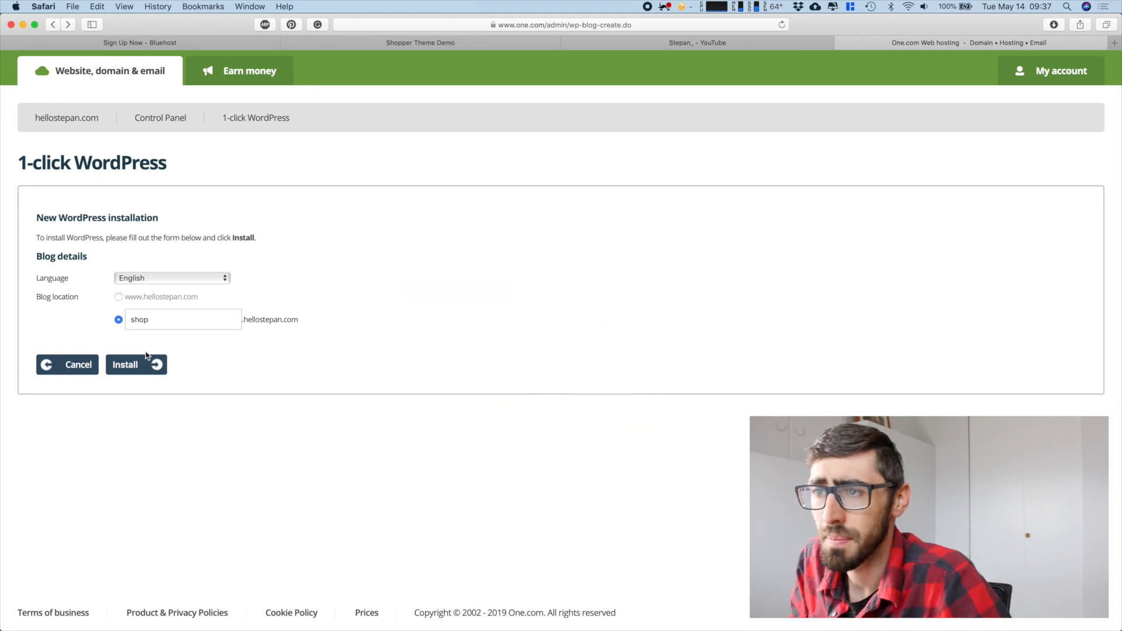
click(136, 364)
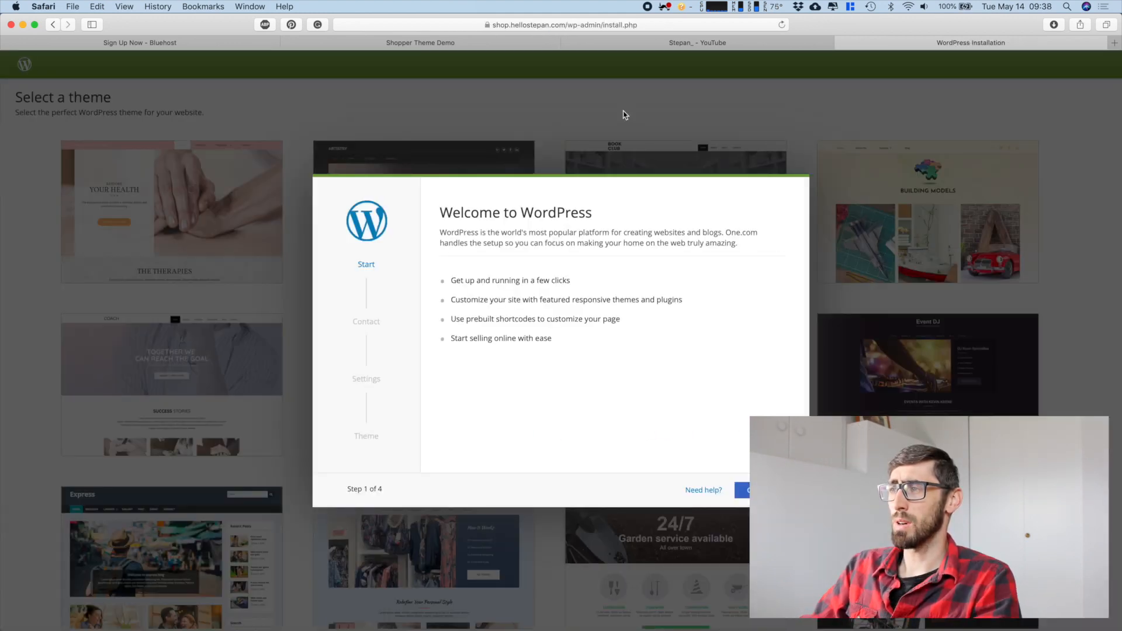
click(752, 490)
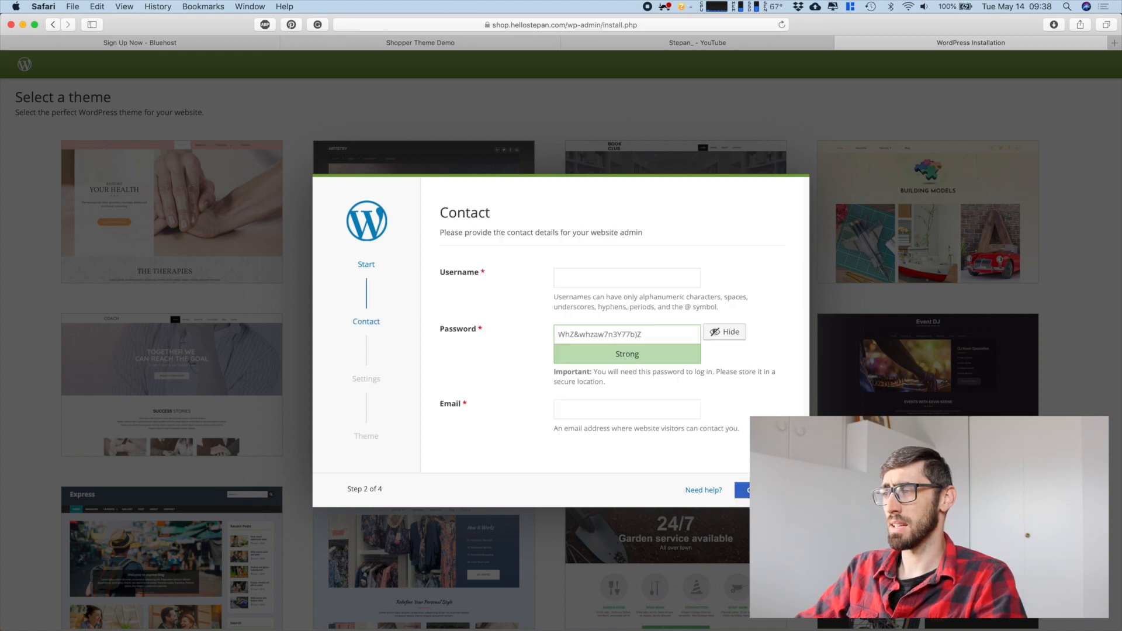
click(627, 277)
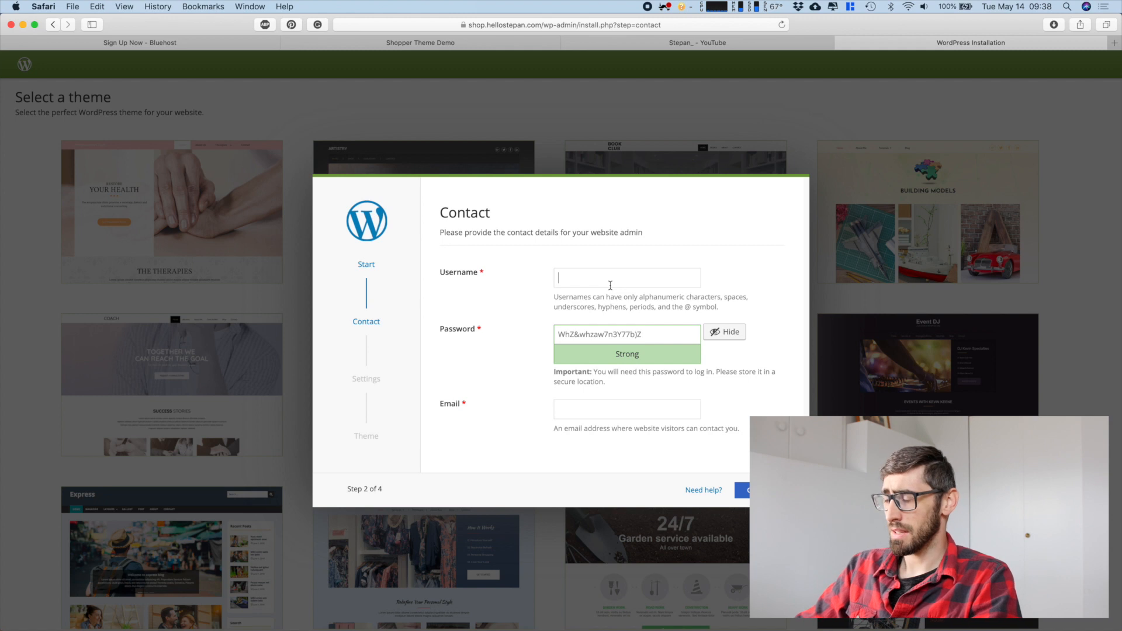
text(stepan)
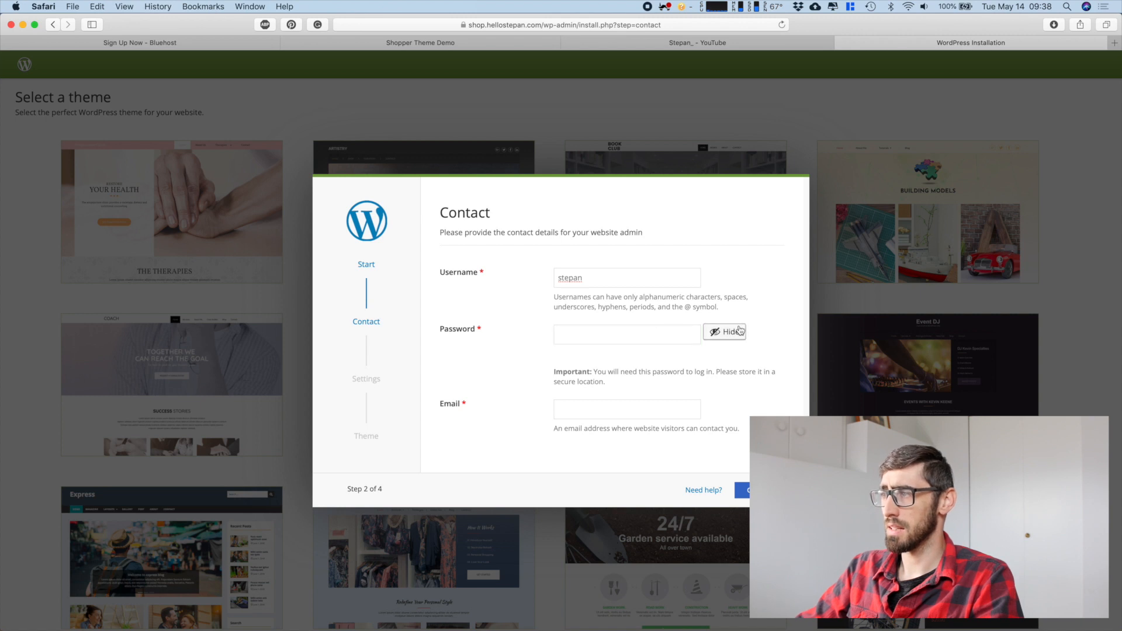
click(725, 331)
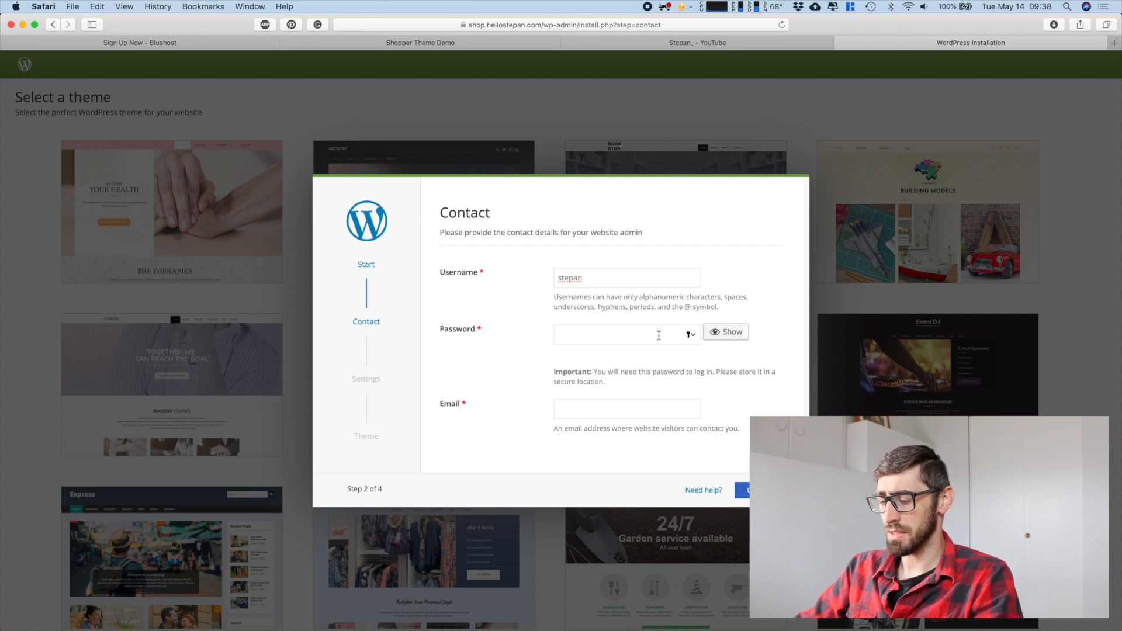
click(626, 335)
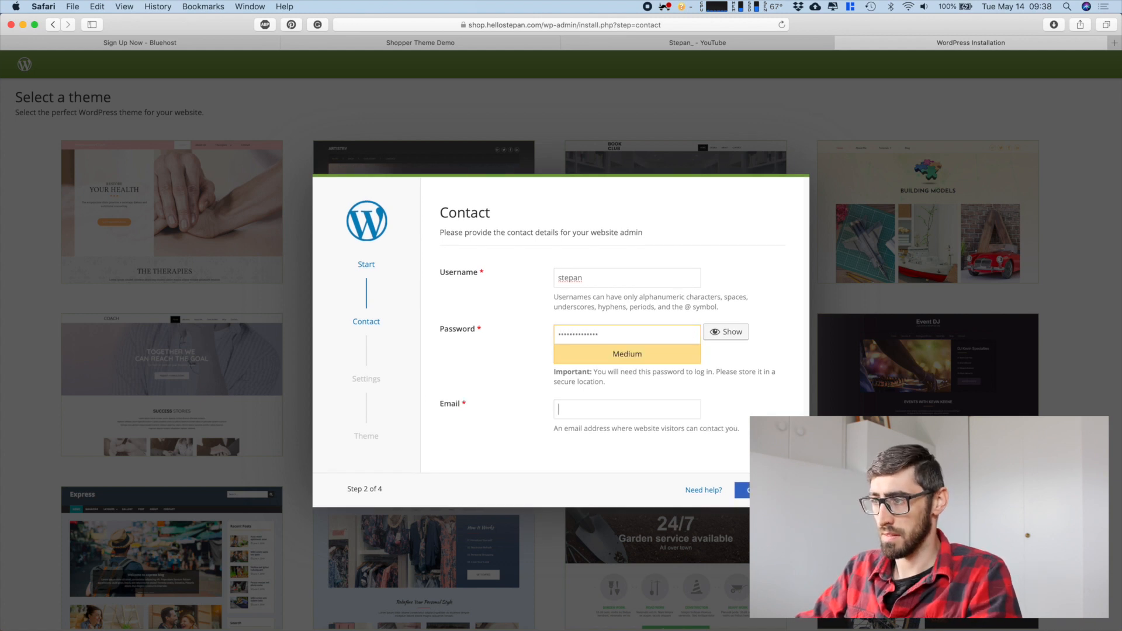
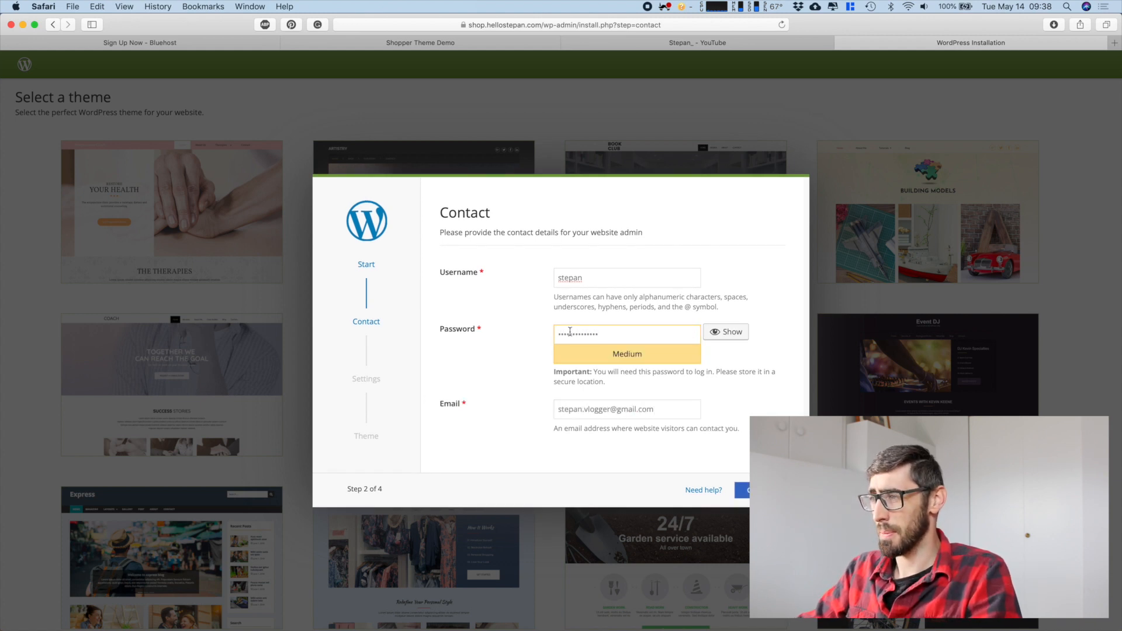
click(749, 490)
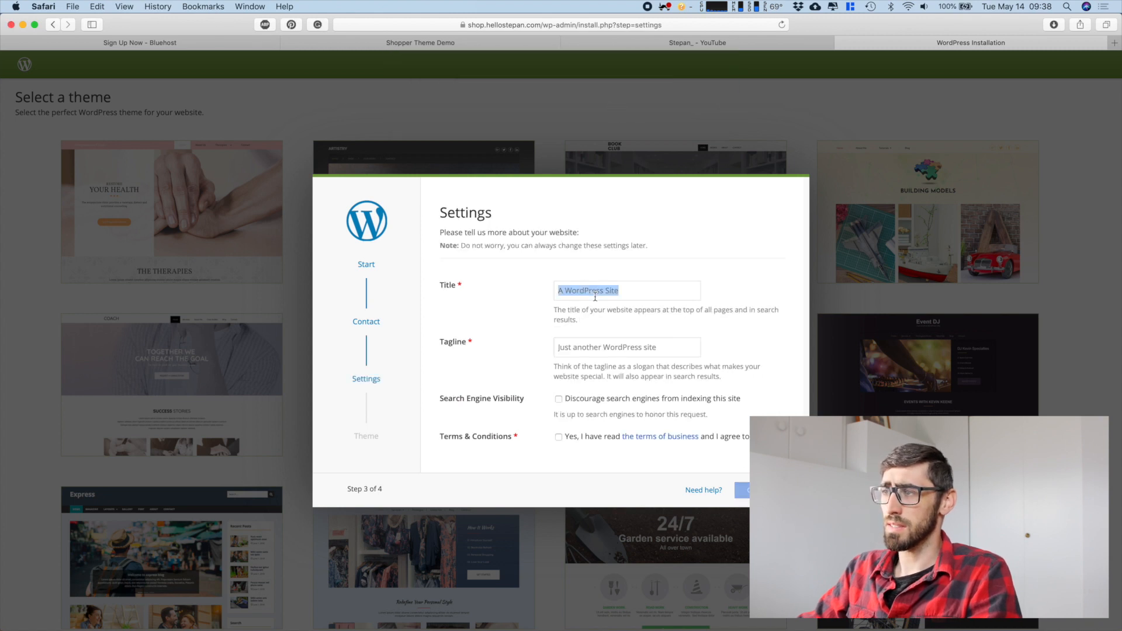
Give the site the title 'Stepan's online shop', a shop-description tagline, and accept the terms.
text(Stew)
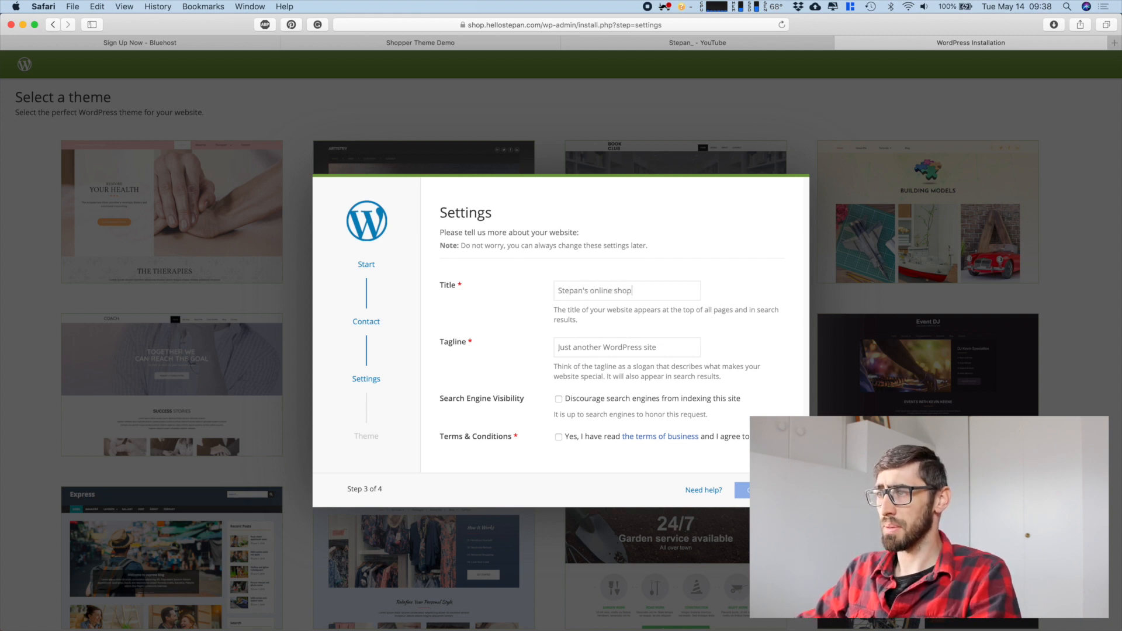
text(This)
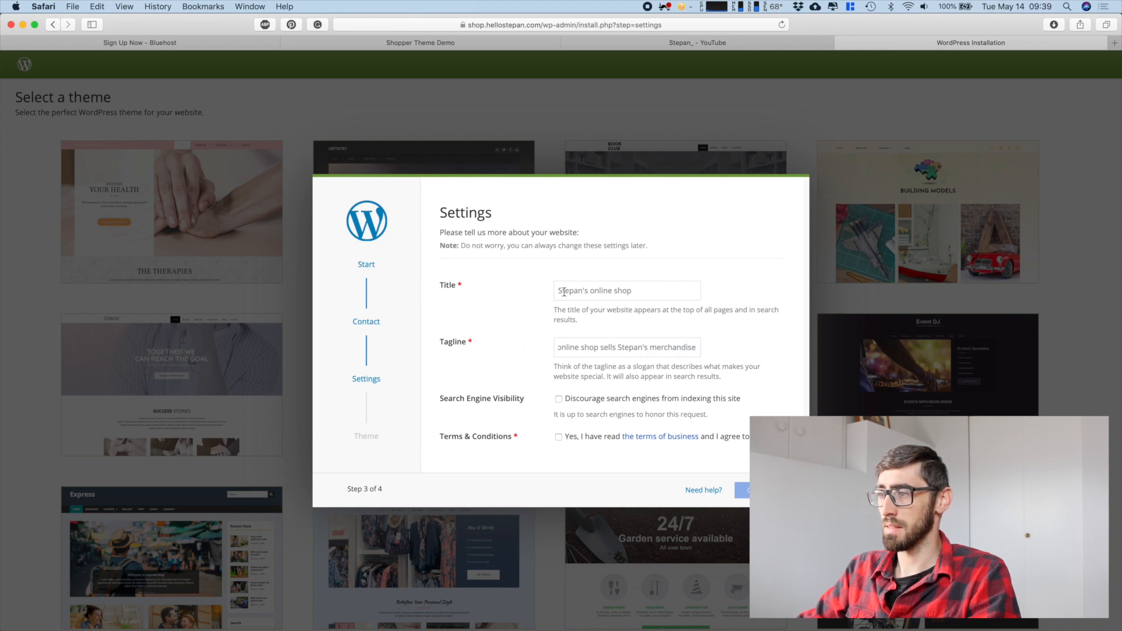
click(559, 436)
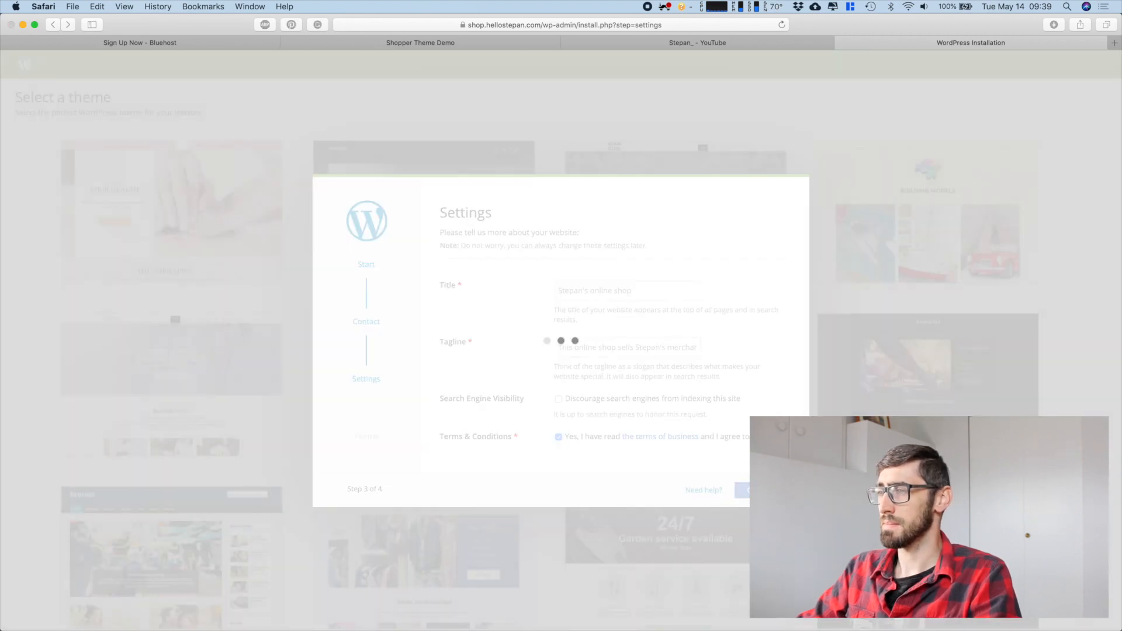
Skip theme selection to reach the dashboard and view the installed themes with Twenty Nineteen active.
click(747, 490)
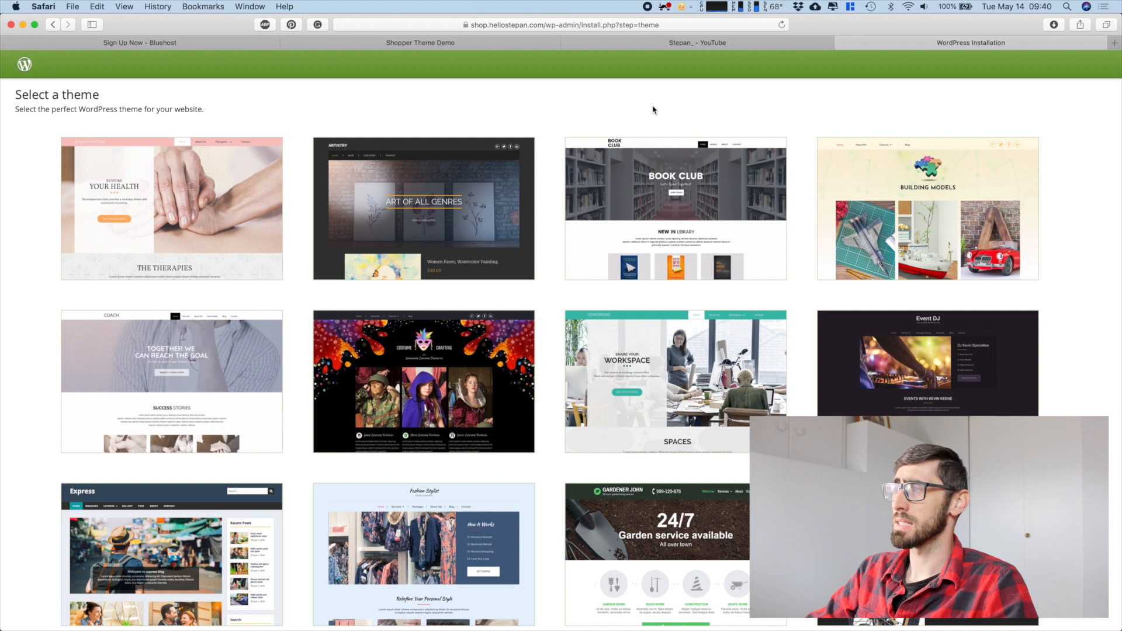
scroll(down, 3)
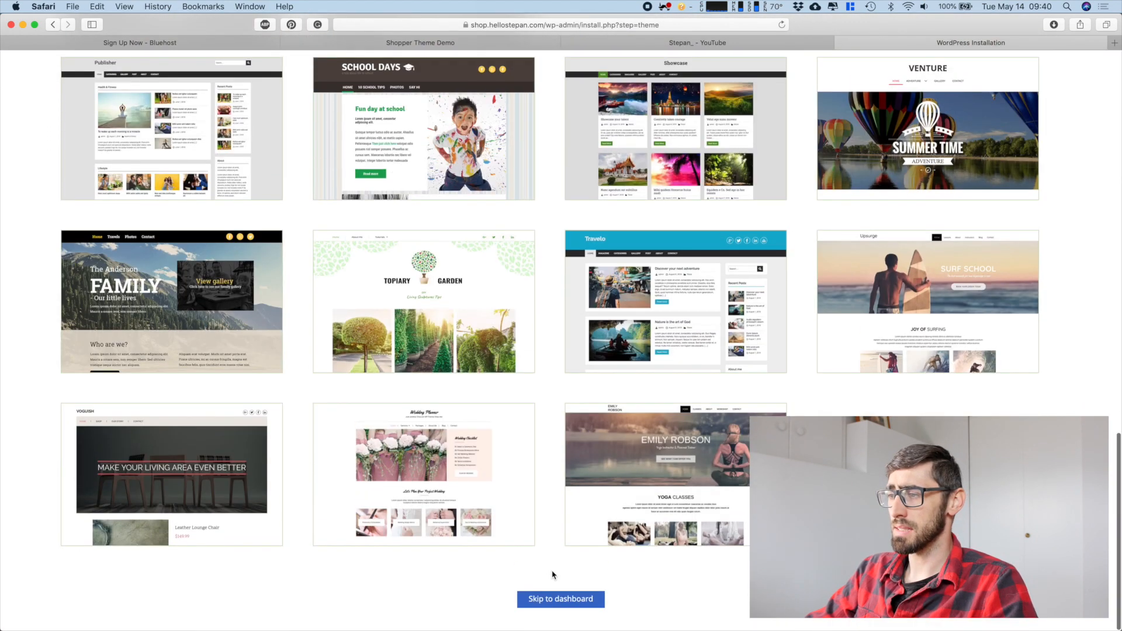
click(560, 603)
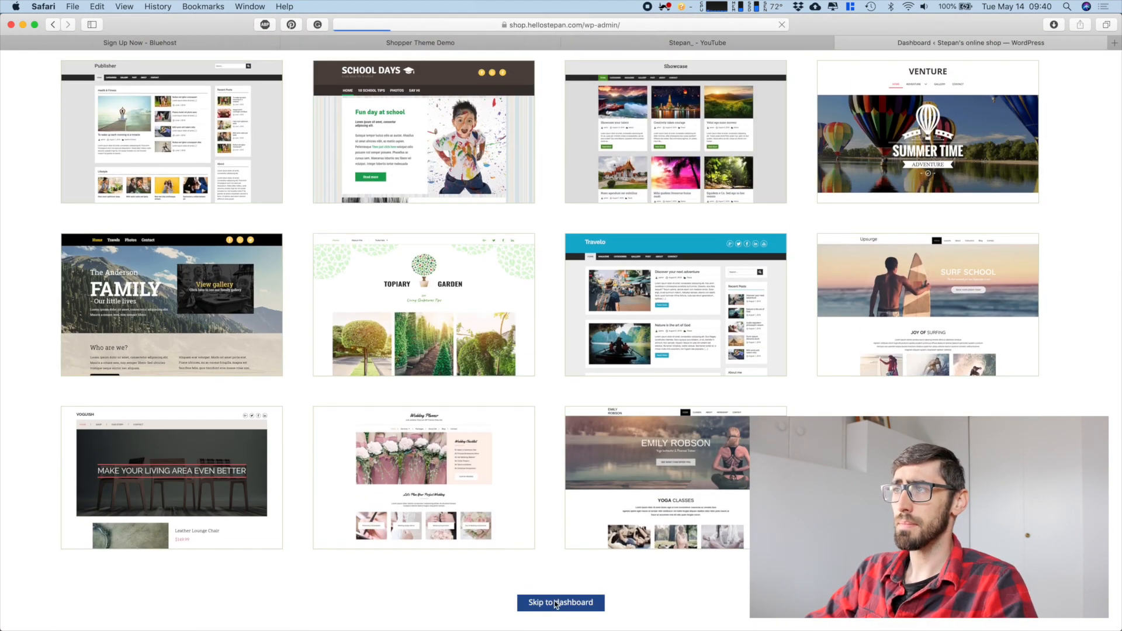
click(560, 602)
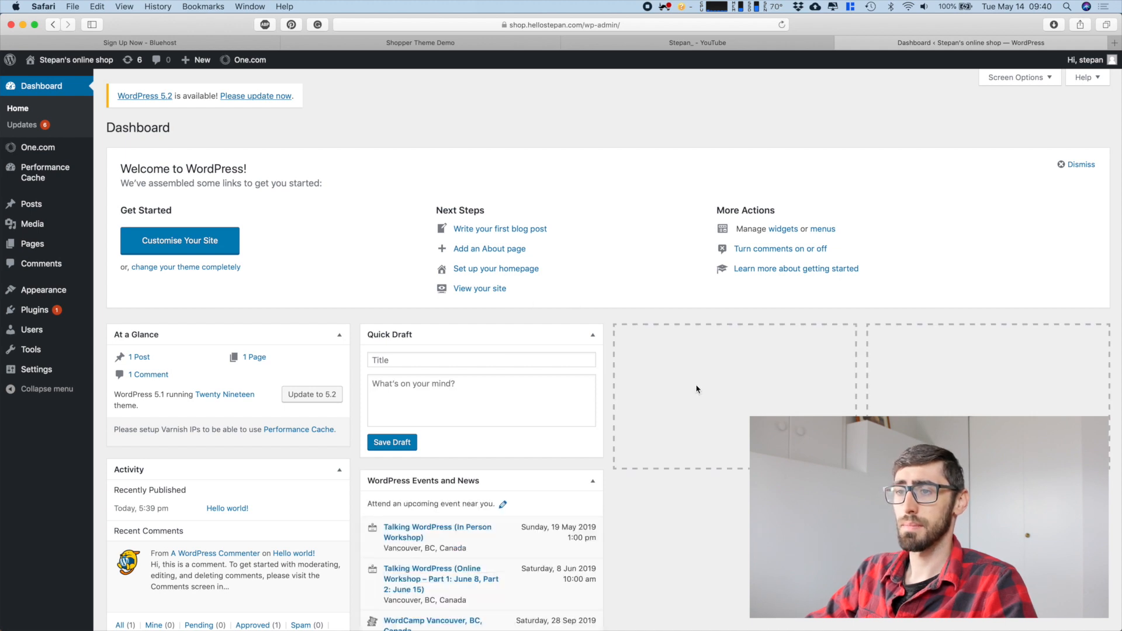
mouse_move(335, 230)
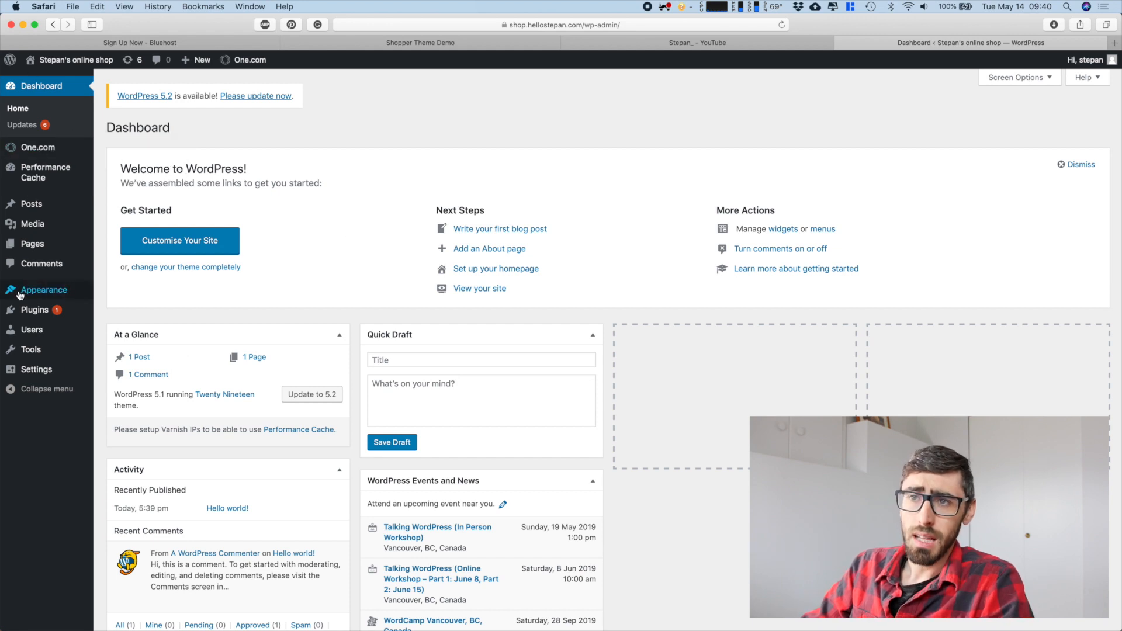
click(44, 289)
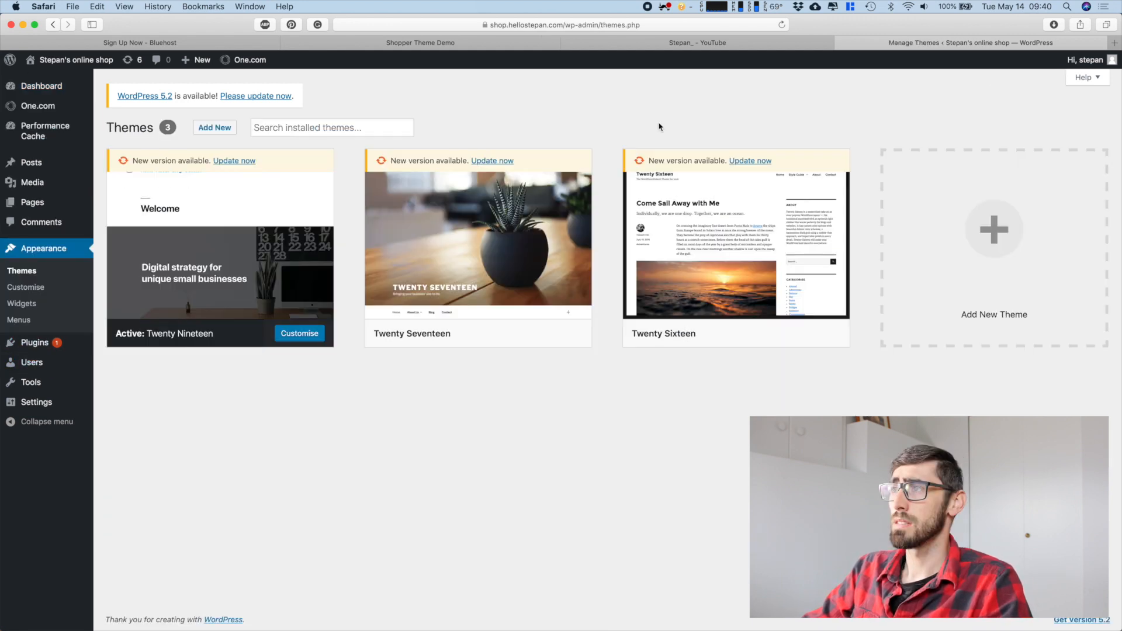
mouse_move(735, 240)
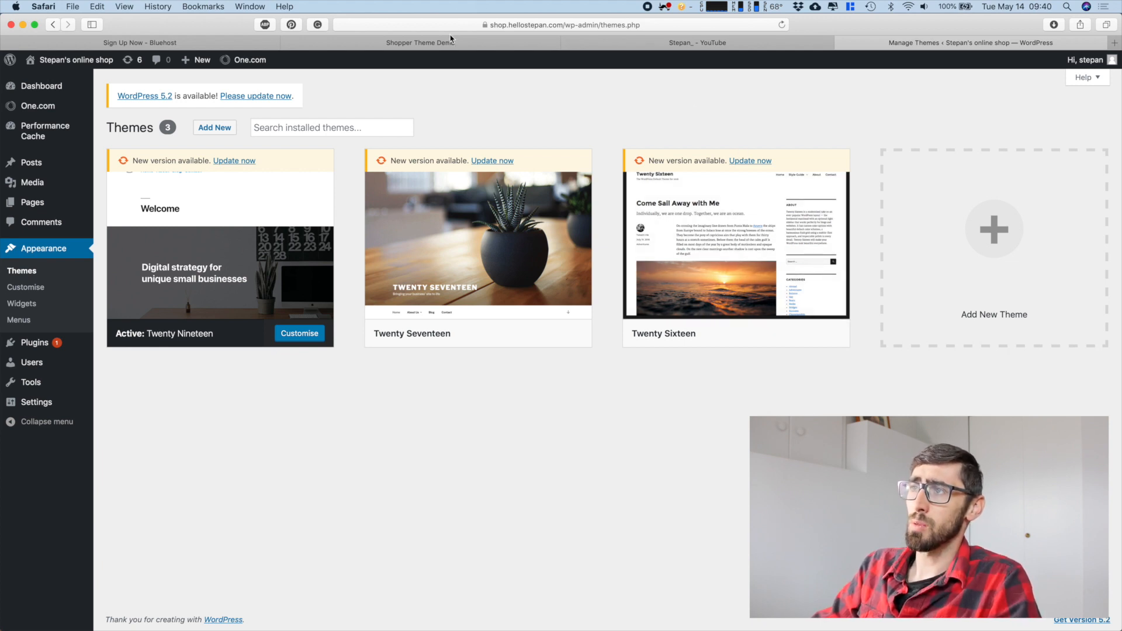
Preview the Shopper theme demo, then search Add Themes for 'shopper theme'.
click(420, 42)
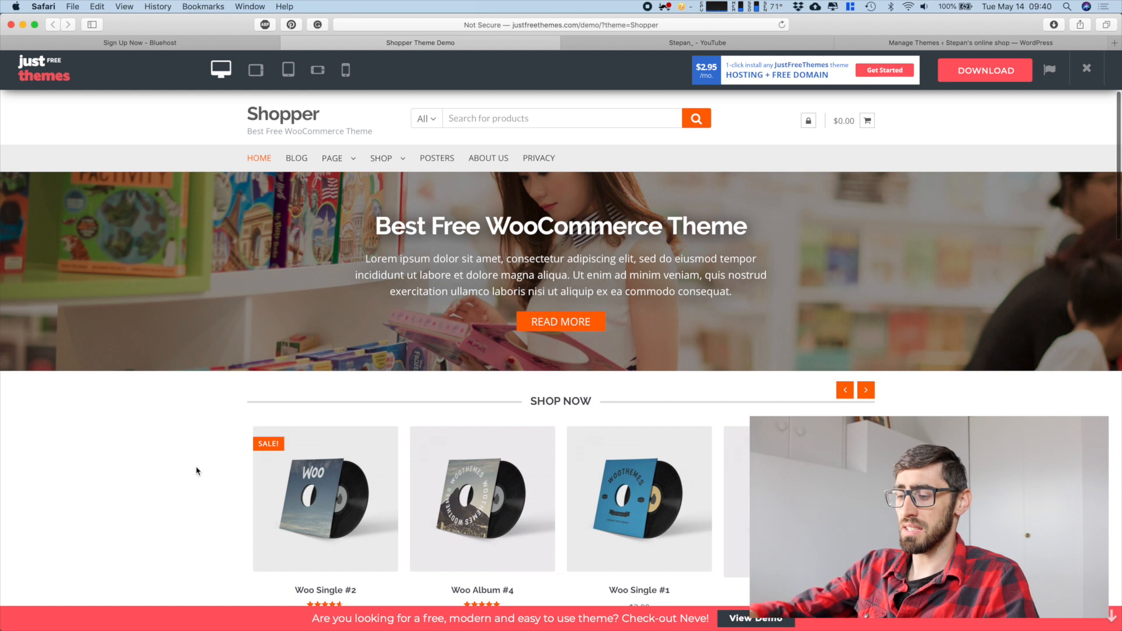
scroll(down, 3)
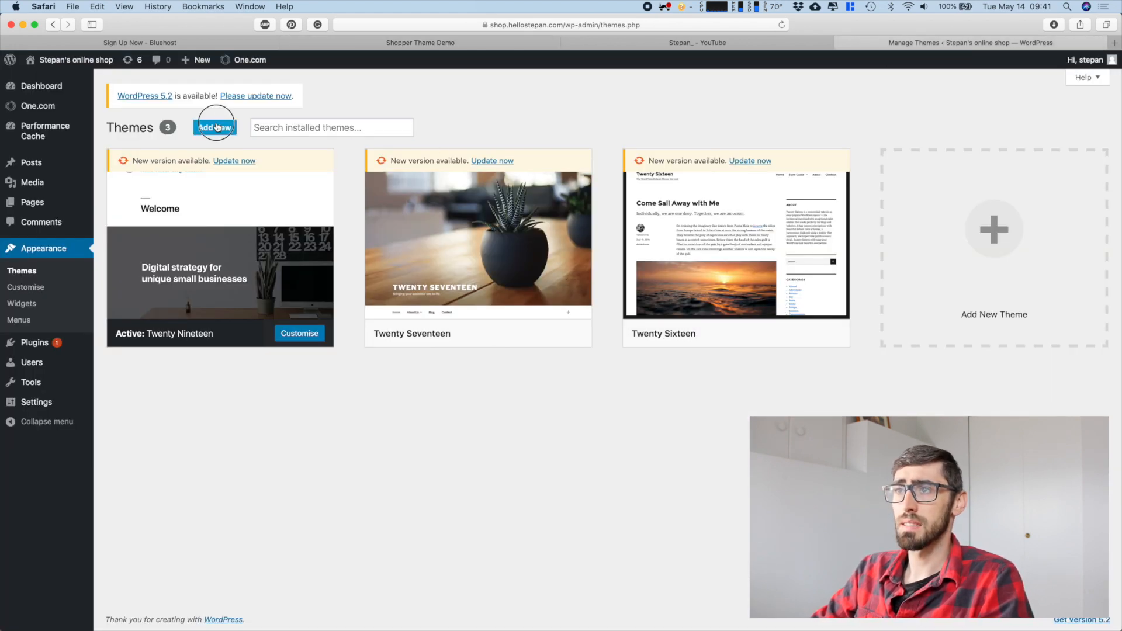
click(214, 127)
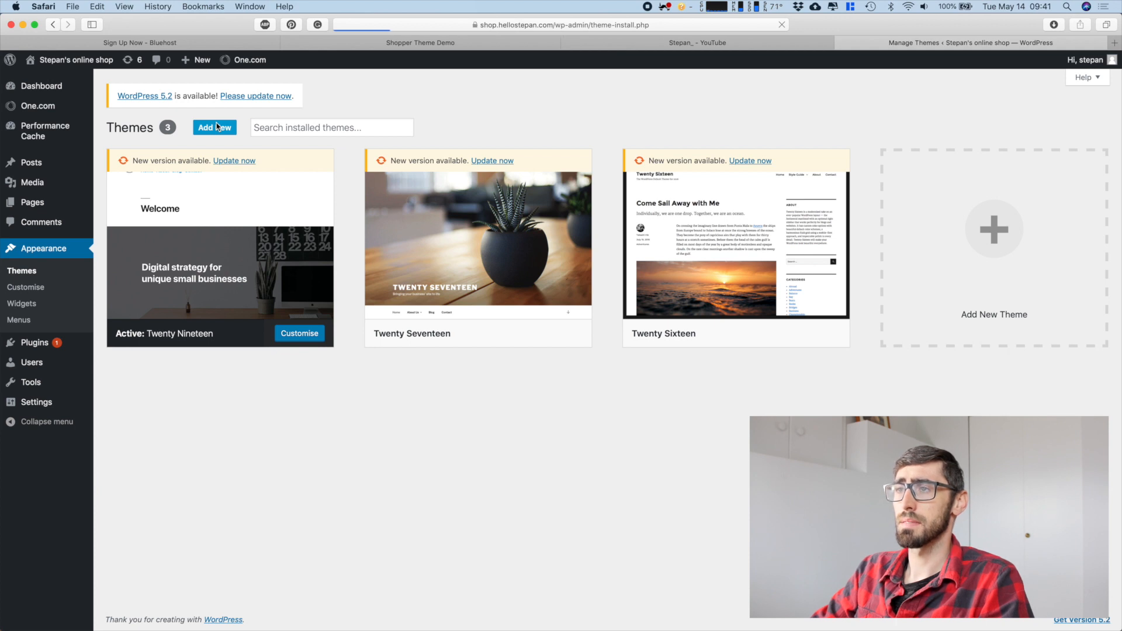
click(214, 128)
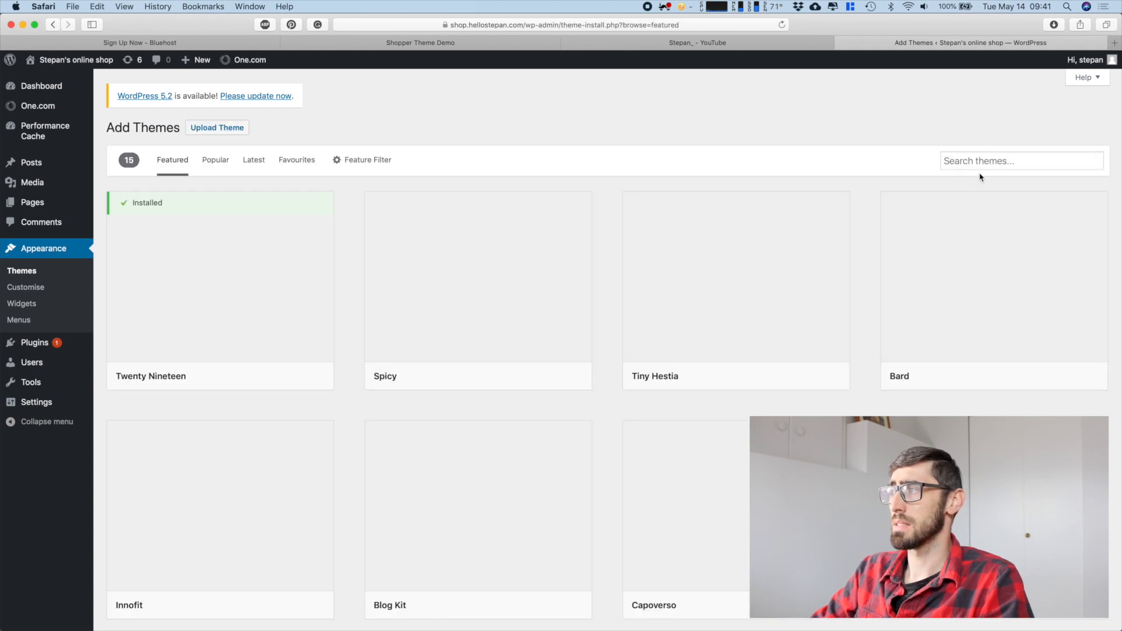
text(shopper theme)
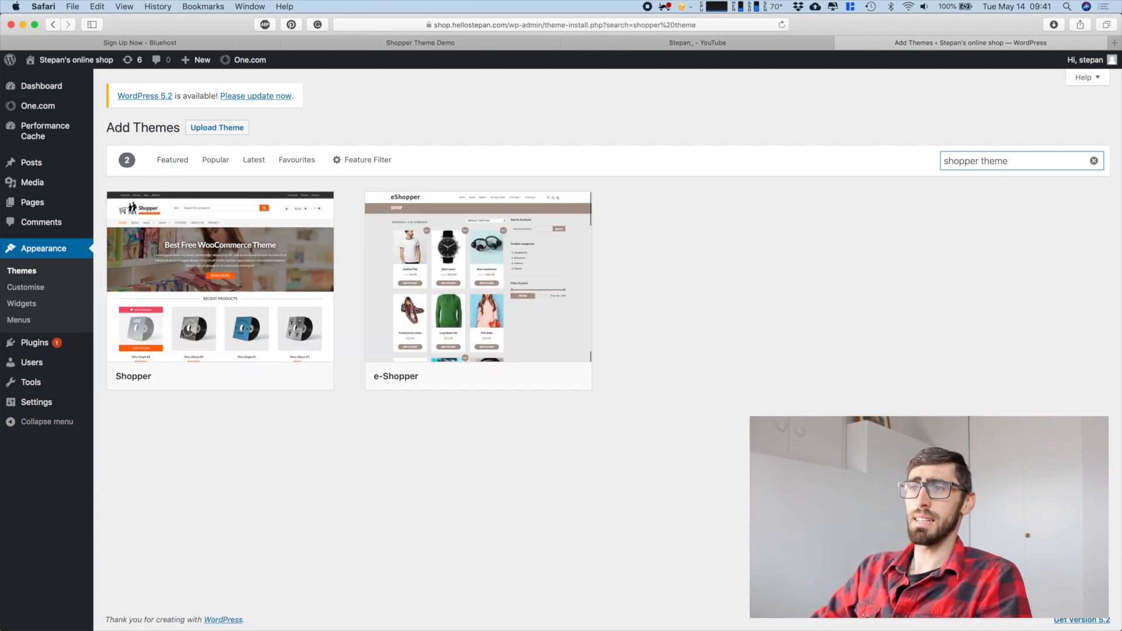
mouse_move(220, 259)
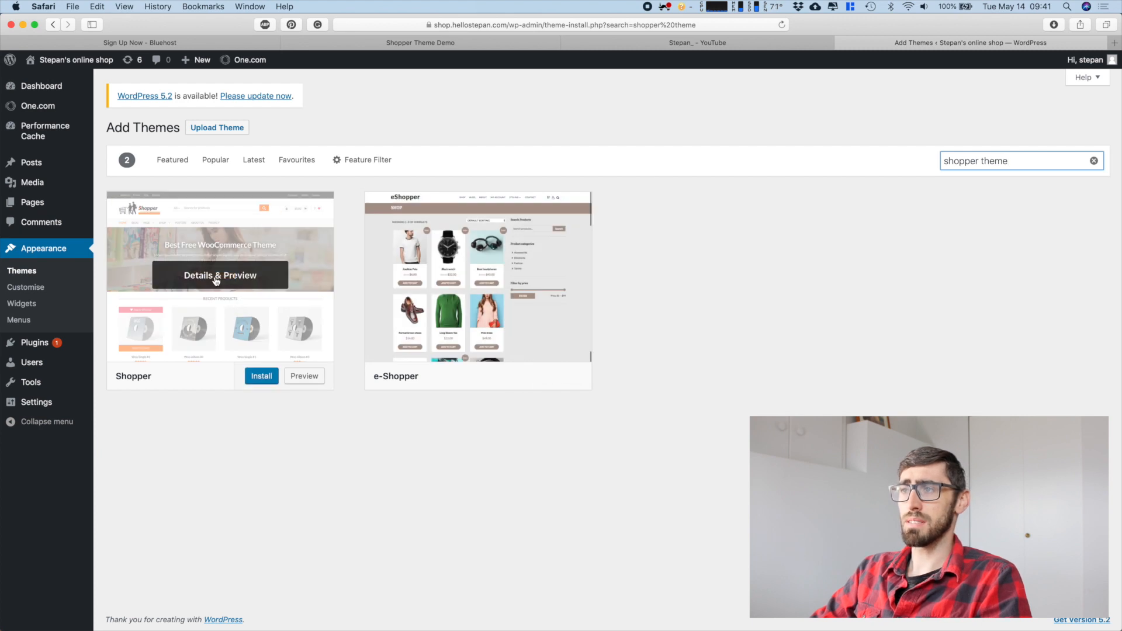
Install and activate the Shopper theme, then start customising it.
click(261, 375)
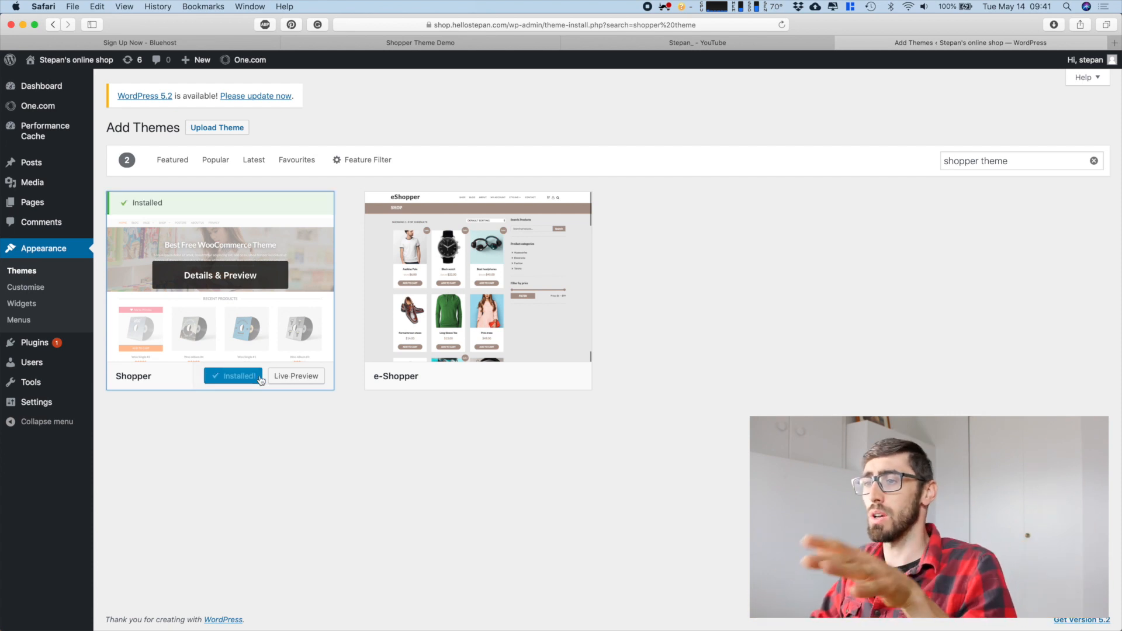
click(240, 376)
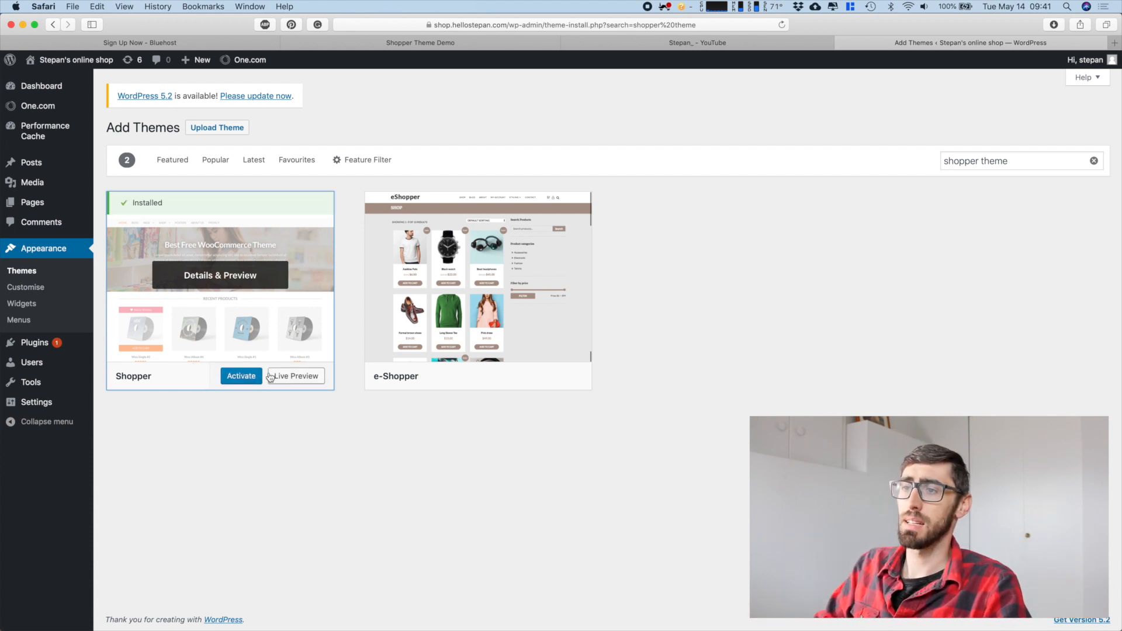
click(240, 375)
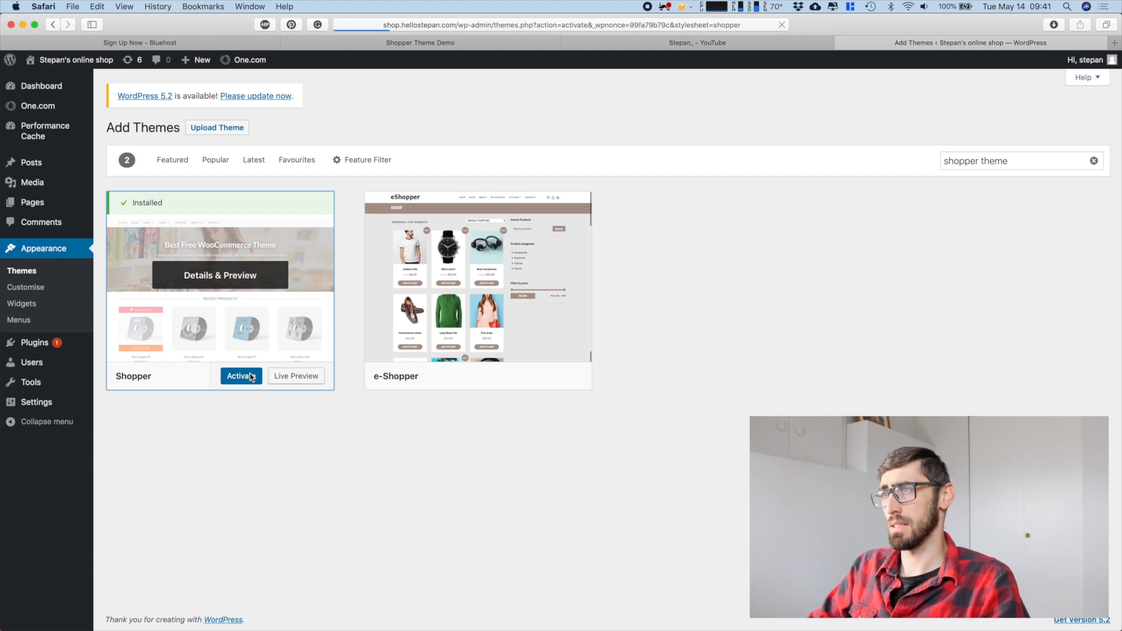
click(241, 376)
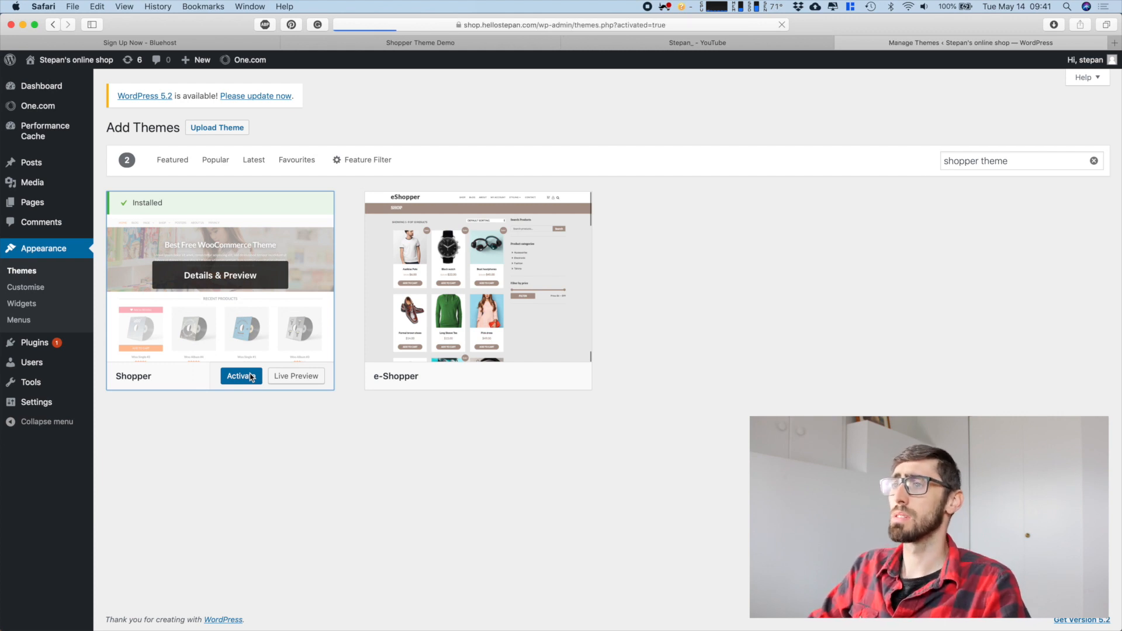
click(241, 375)
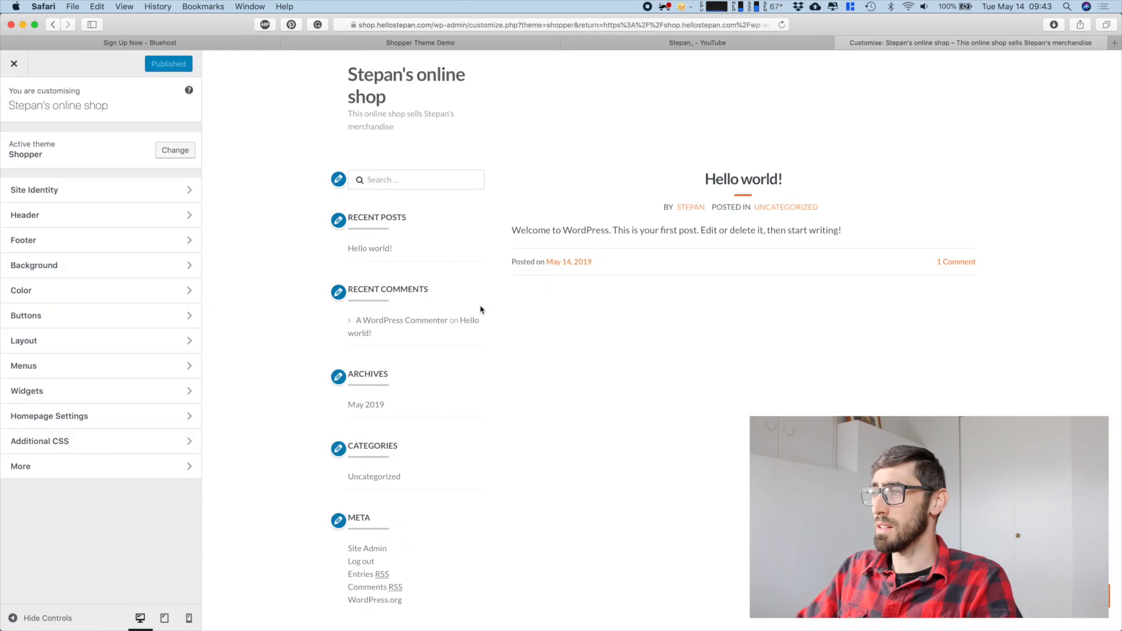
mouse_move(479, 309)
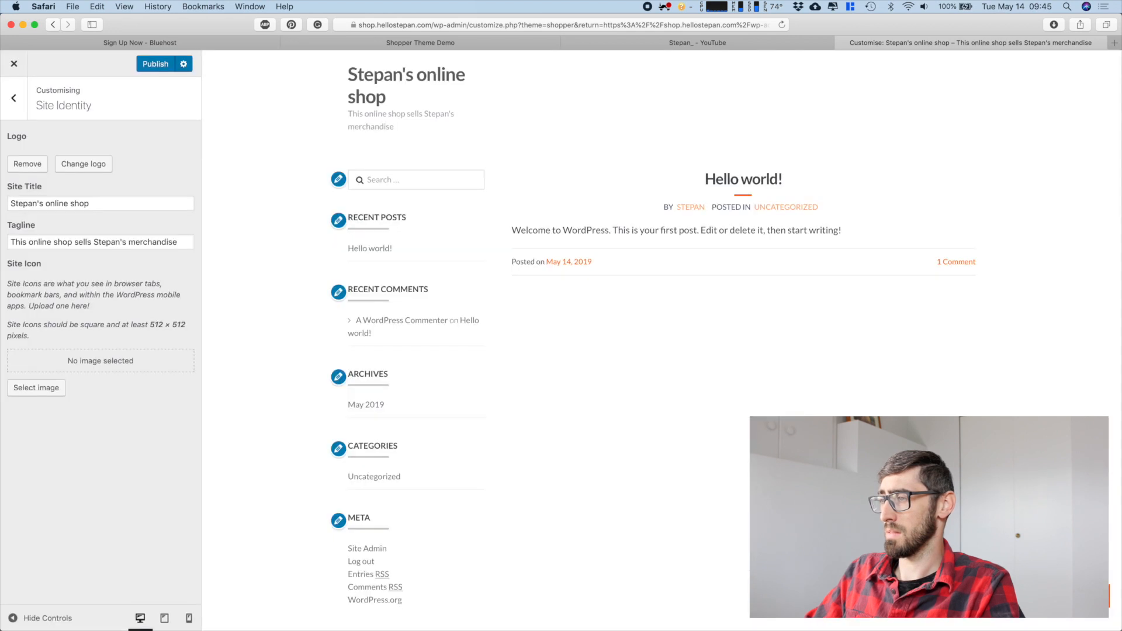
With the STEPAN wordmark logo in the header, move to the Customizer colour settings.
click(13, 98)
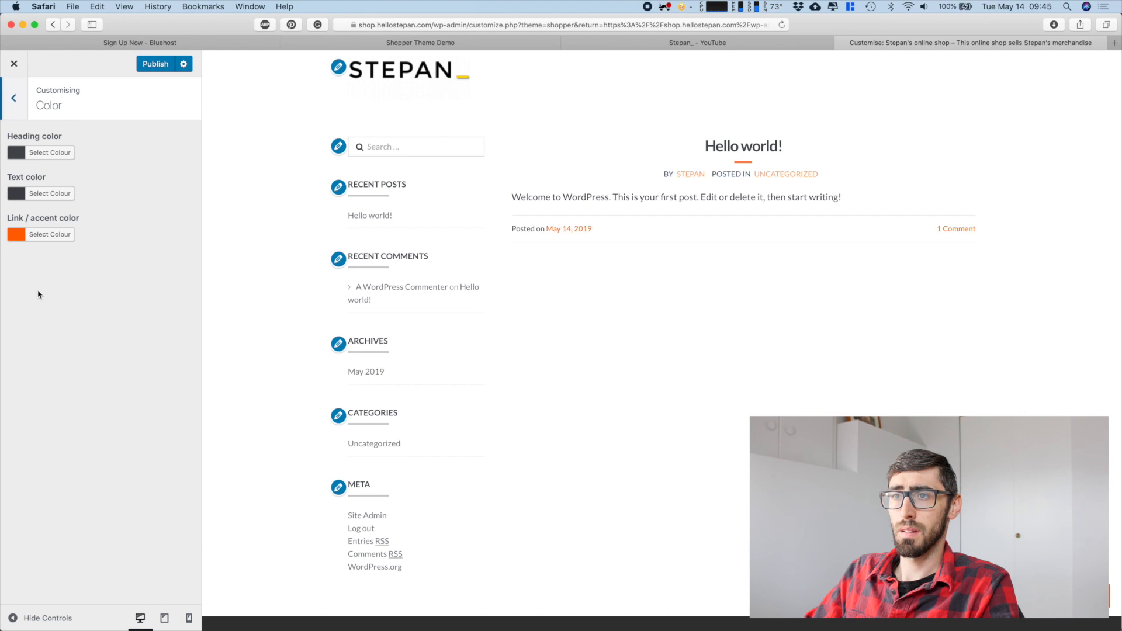
Change the link/accent colour to yellow #ffd800 and go to Plugins > Add New.
click(49, 234)
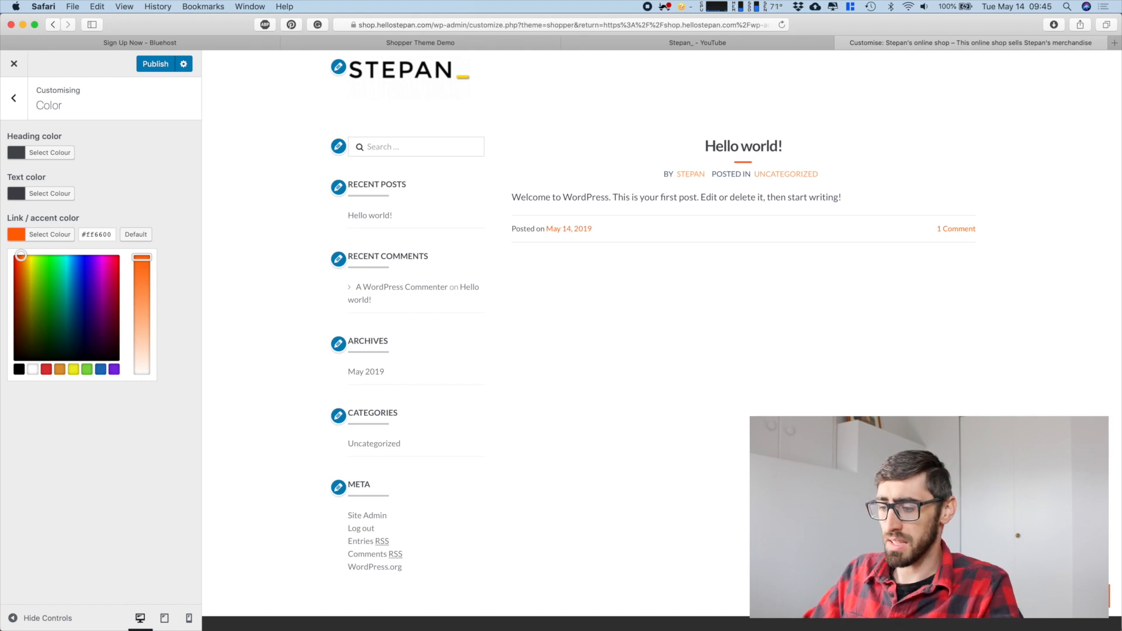
click(97, 234)
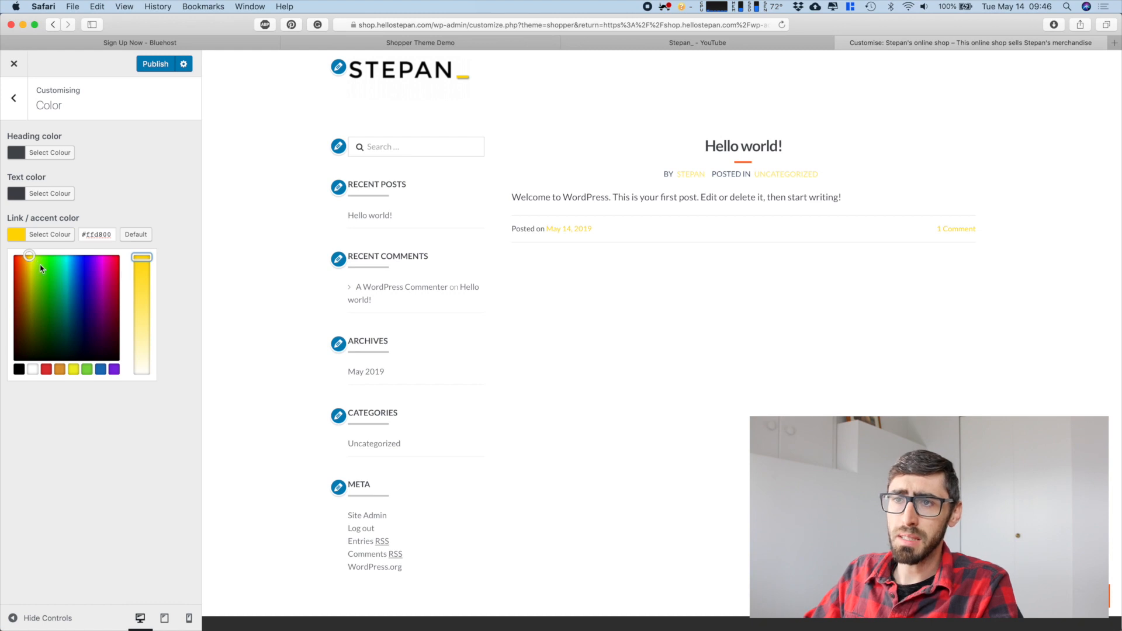
click(30, 272)
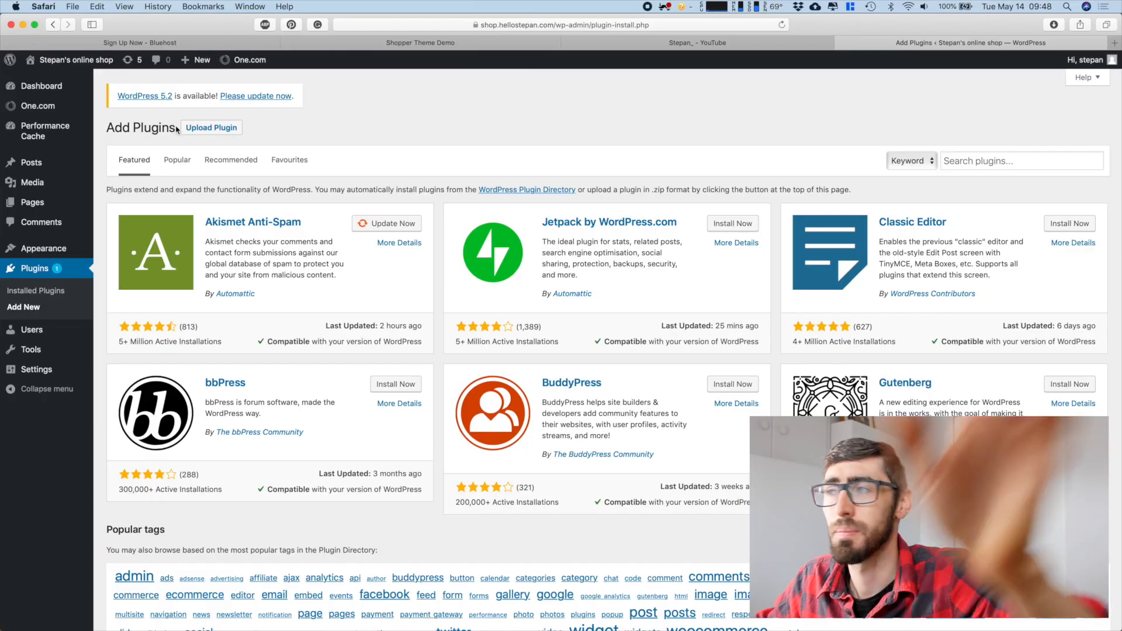
Search the plugins for 'woocommerce' and install the WooCommerce plugin.
click(1022, 160)
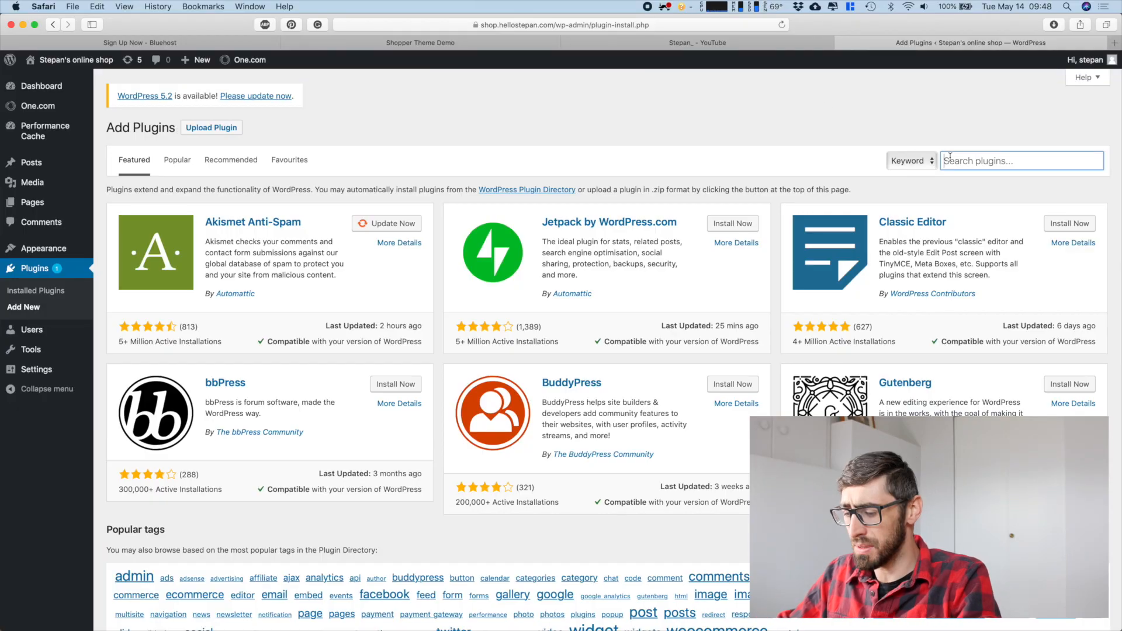
text(woocommer)
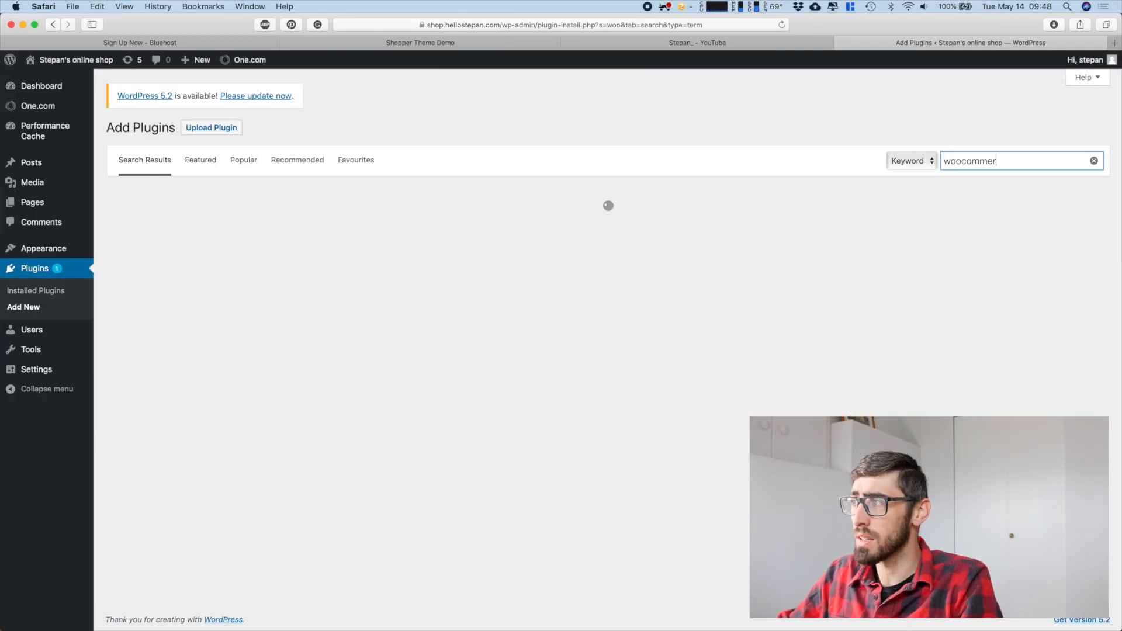
click(390, 223)
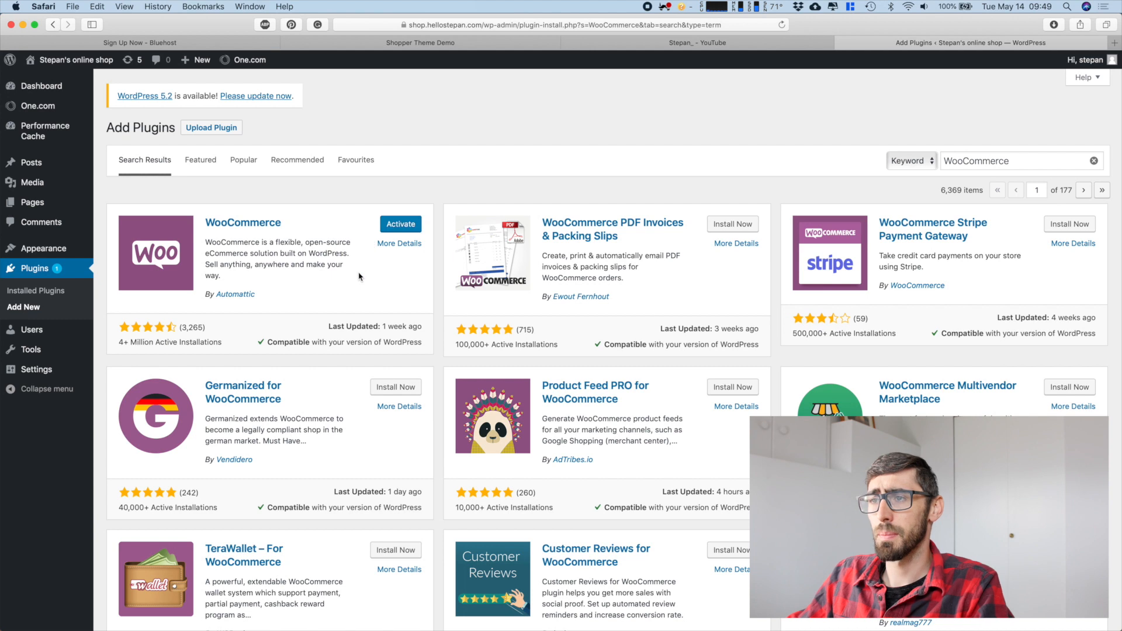
Set the store country to Canada and fill in the store address.
click(401, 225)
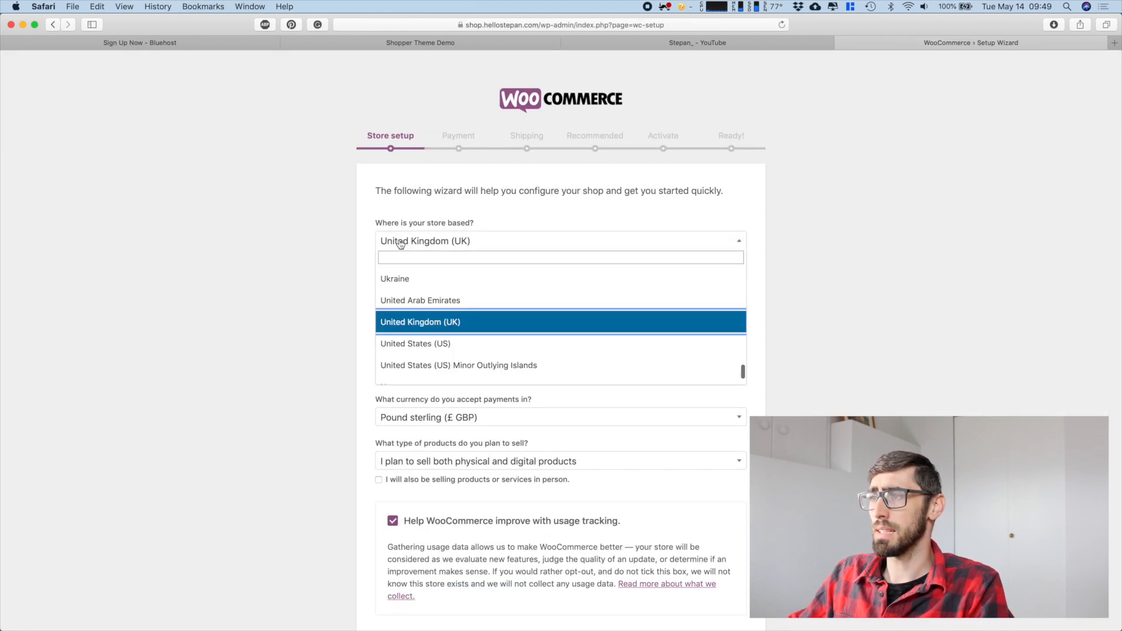
text(cana)
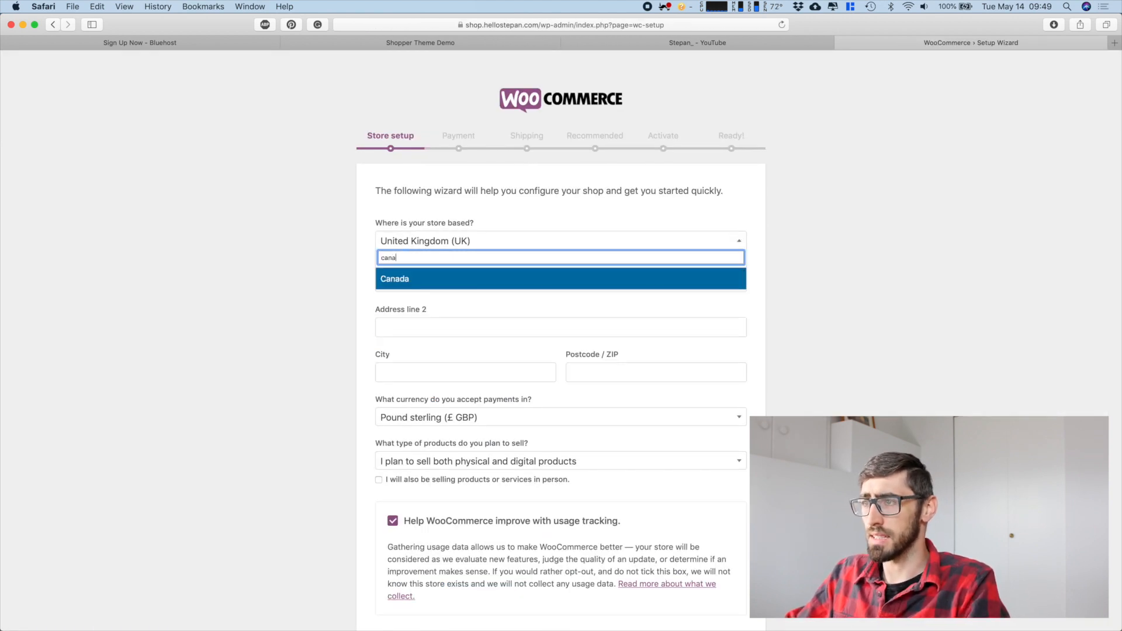
click(394, 278)
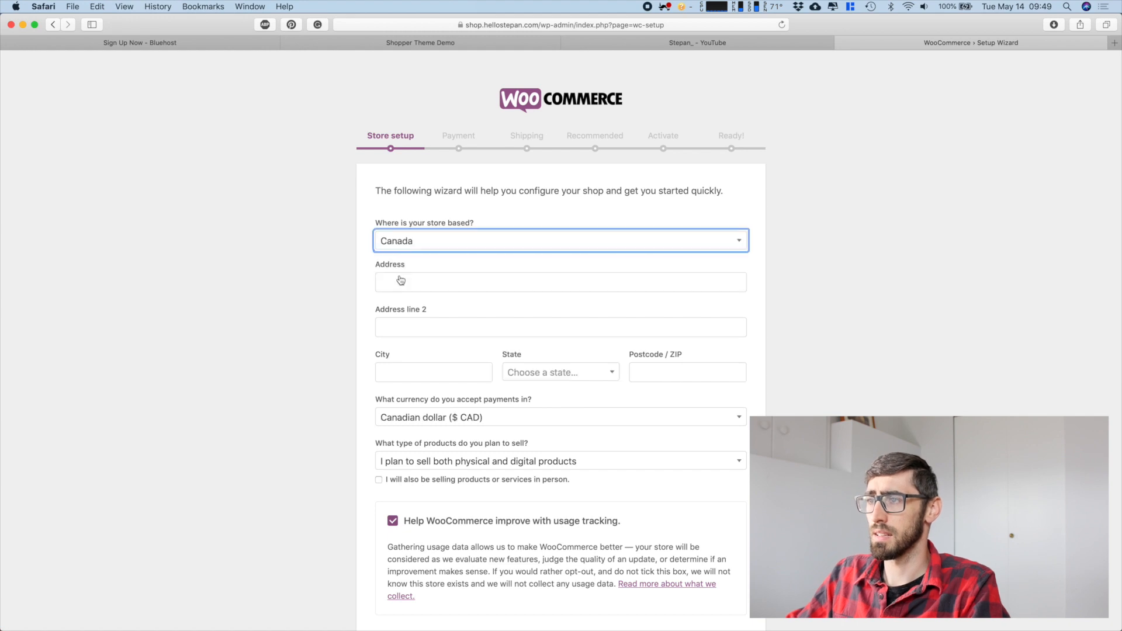
click(560, 460)
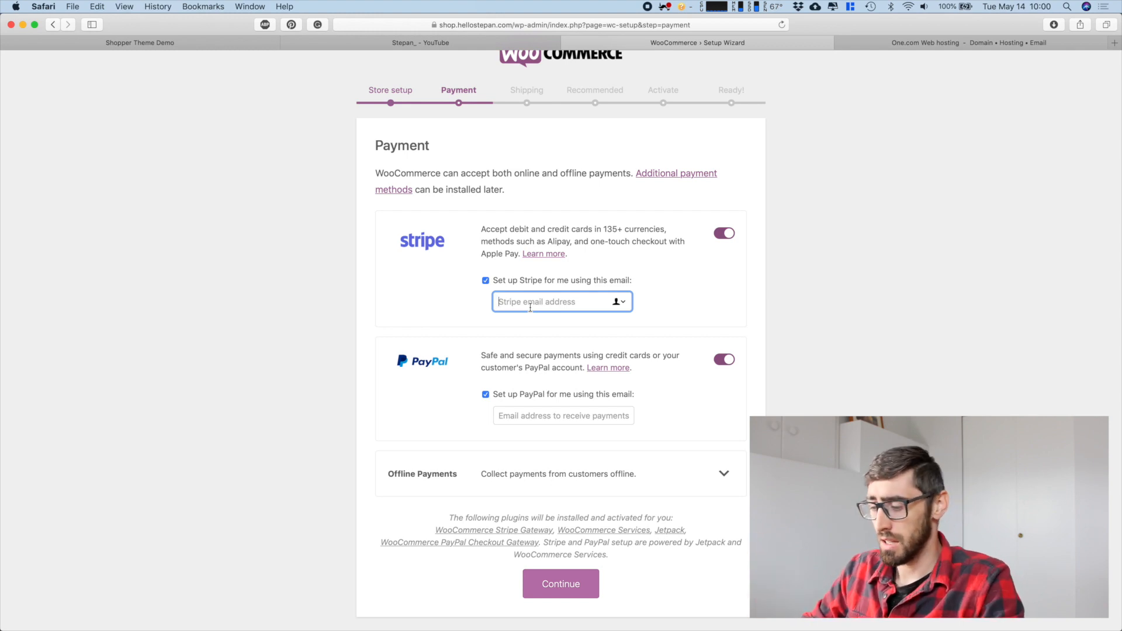
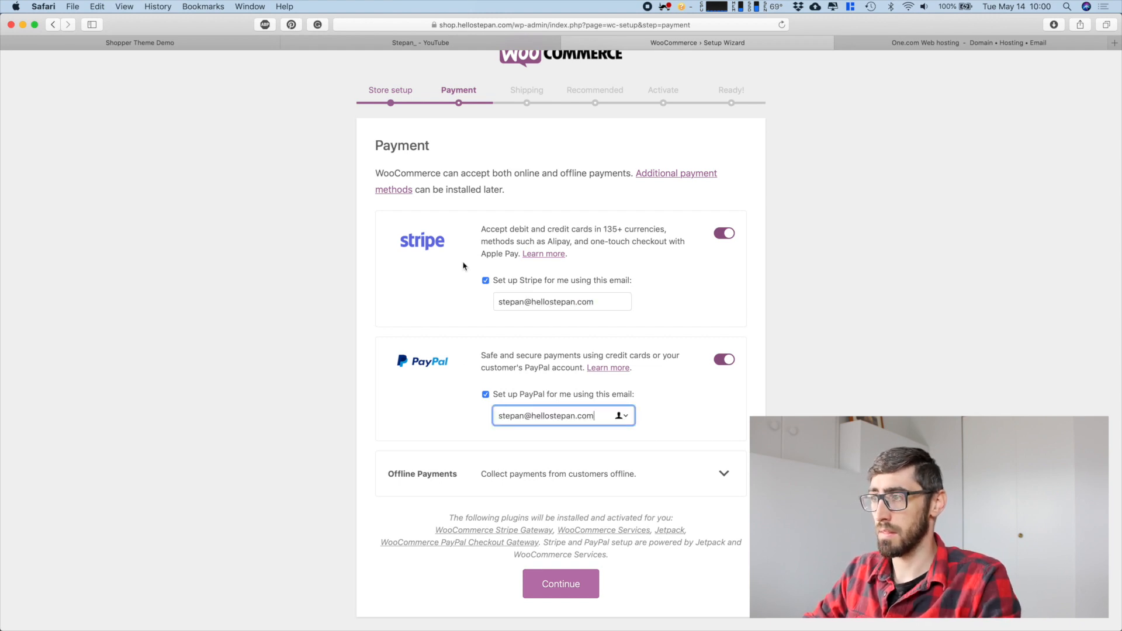
Enter the Stripe and PayPal payment email and continue past the Payment step.
click(560, 584)
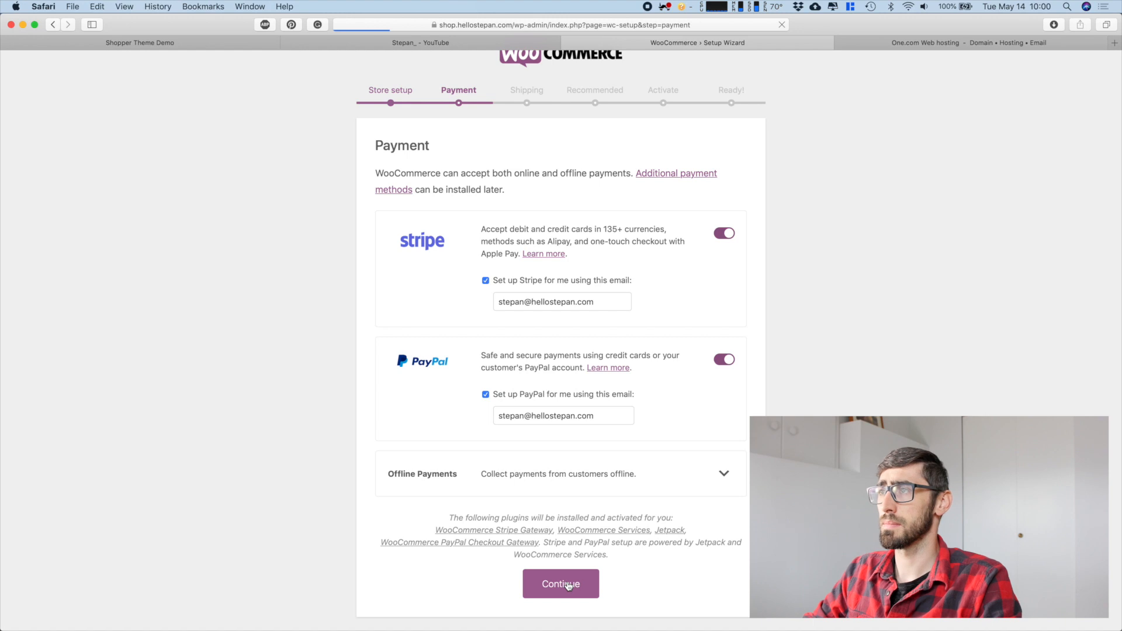
click(560, 583)
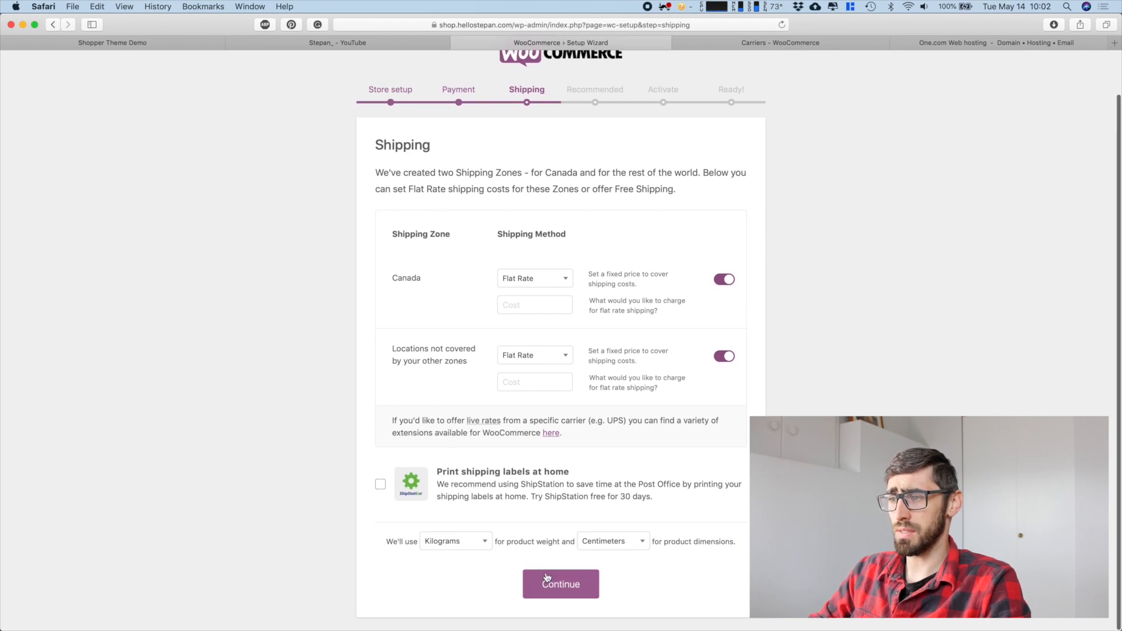
Set a flat-rate shipping cost of 10 for both zones and continue.
click(534, 304)
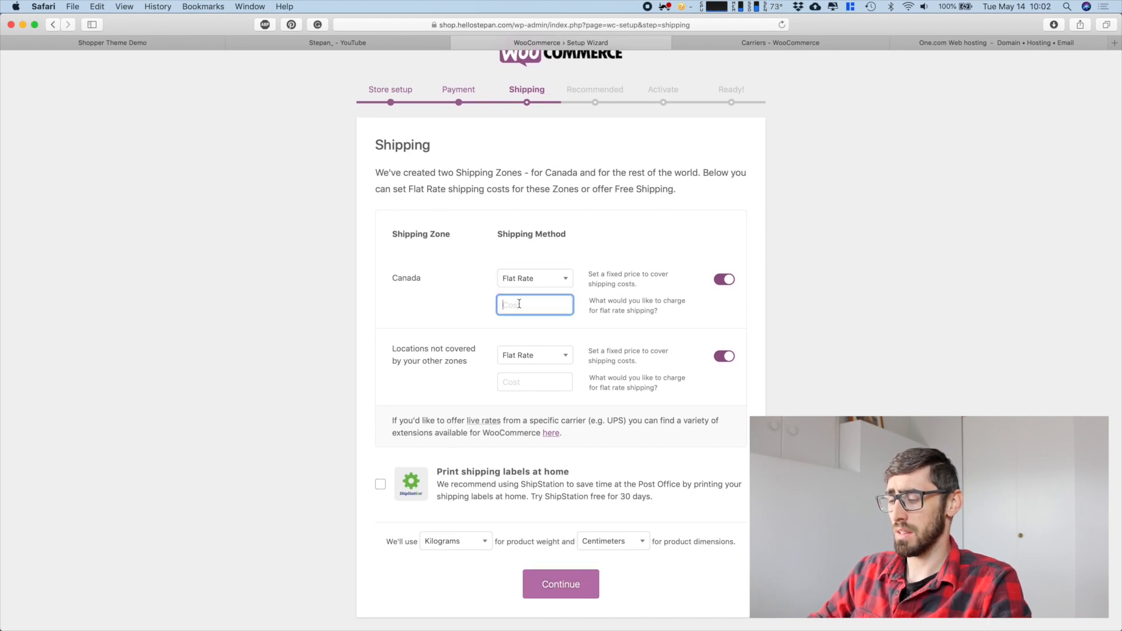
text(10)
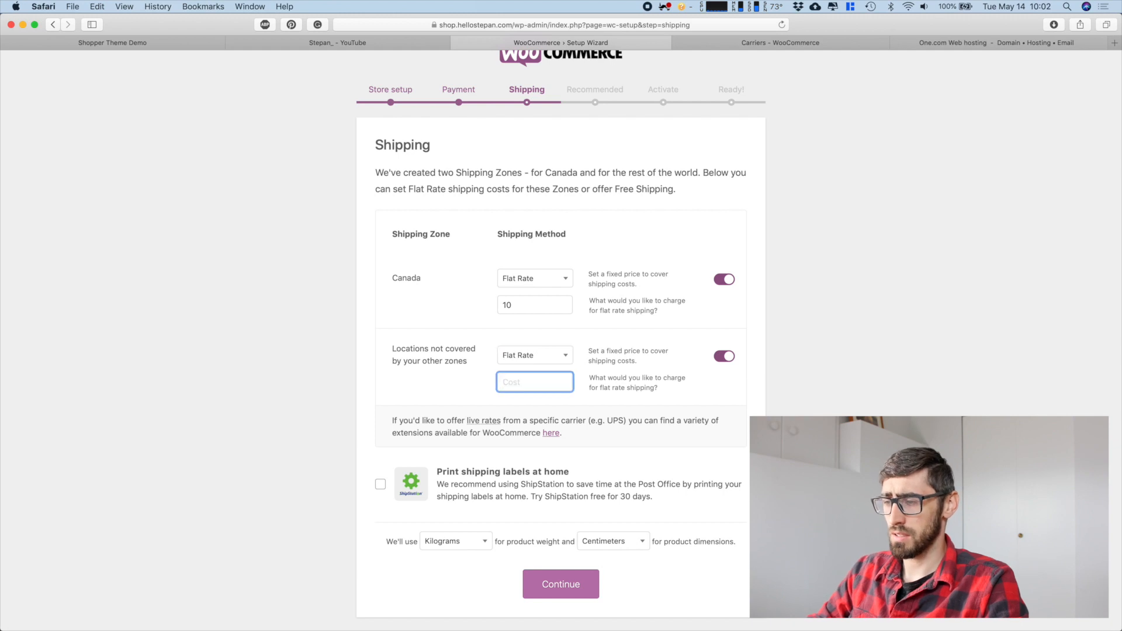
text(10)
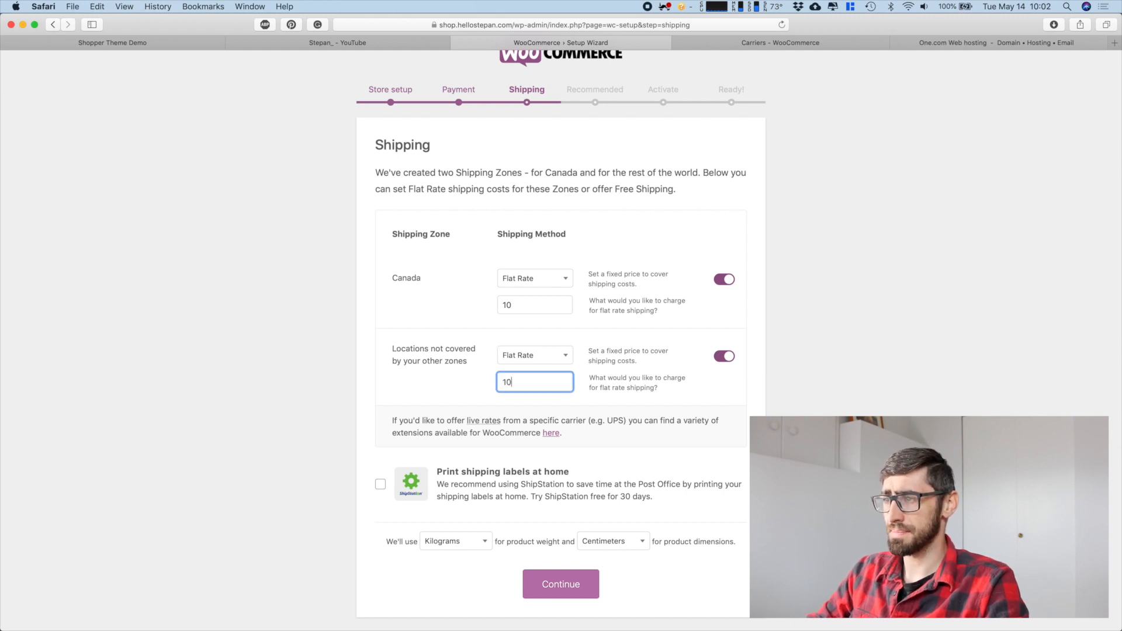
click(560, 585)
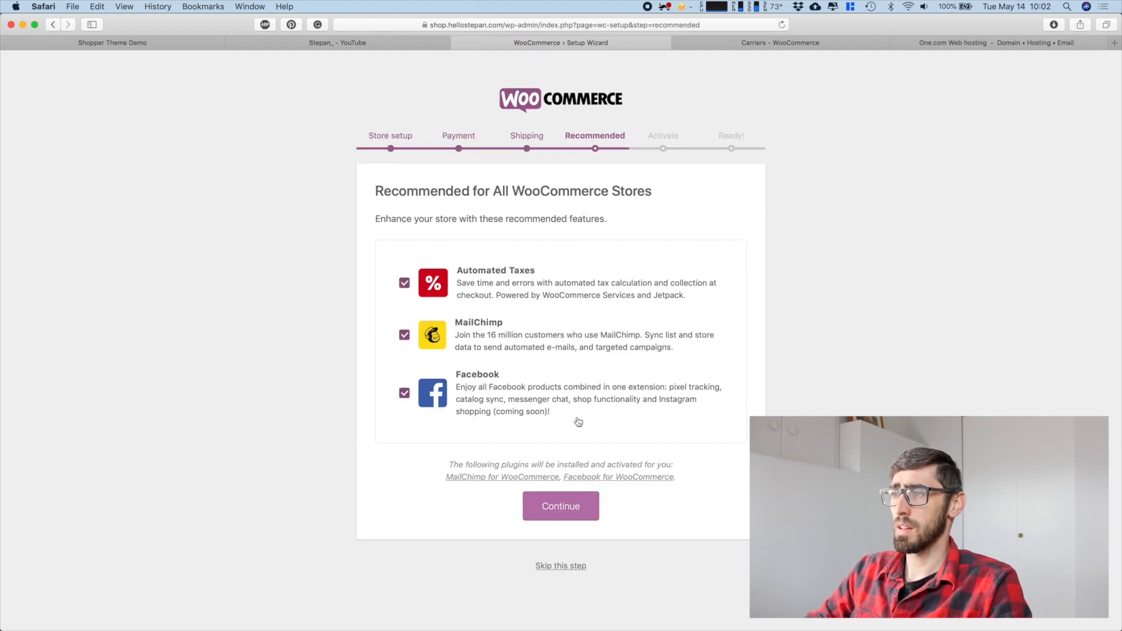
mouse_move(511, 330)
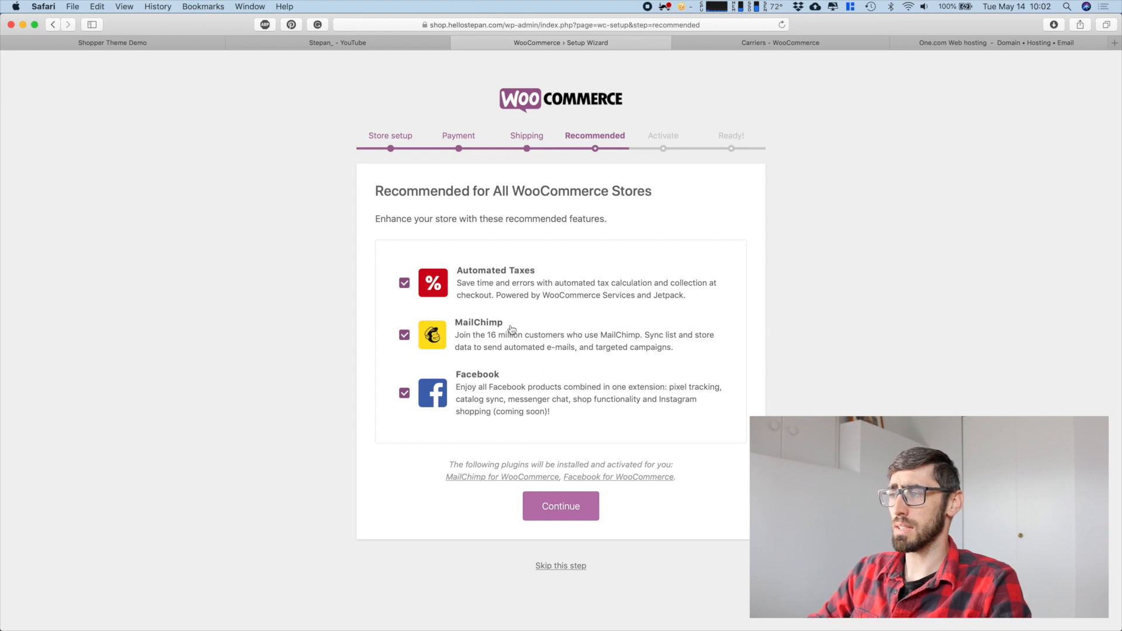
mouse_move(435, 336)
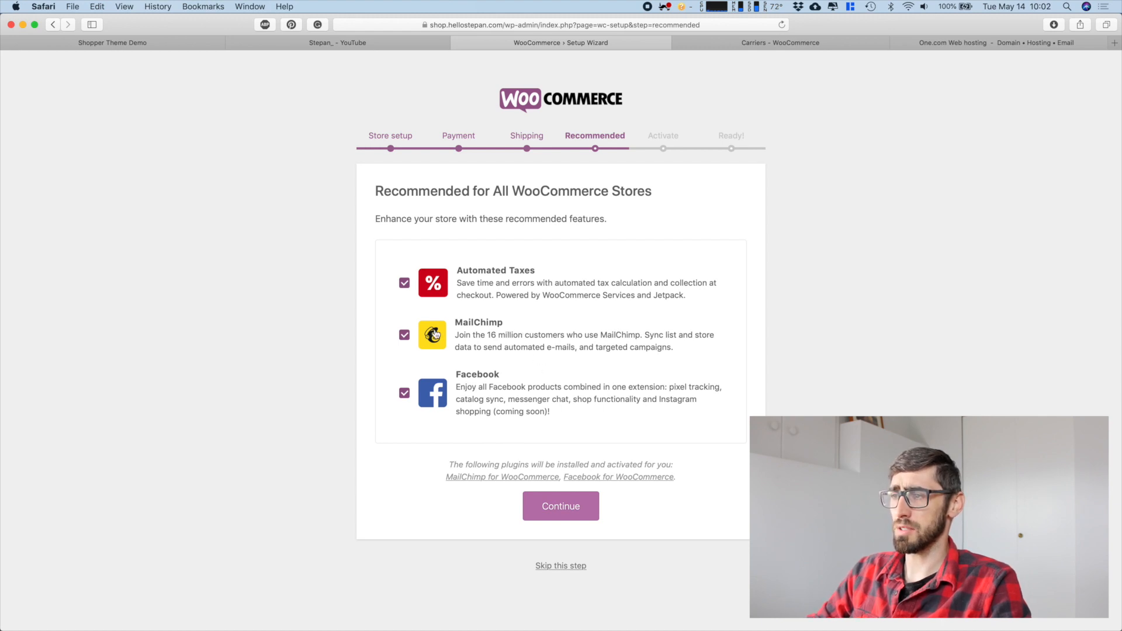
Exclude MailChimp, keep Automated Taxes and Facebook, and continue to the Jetpack step.
click(405, 336)
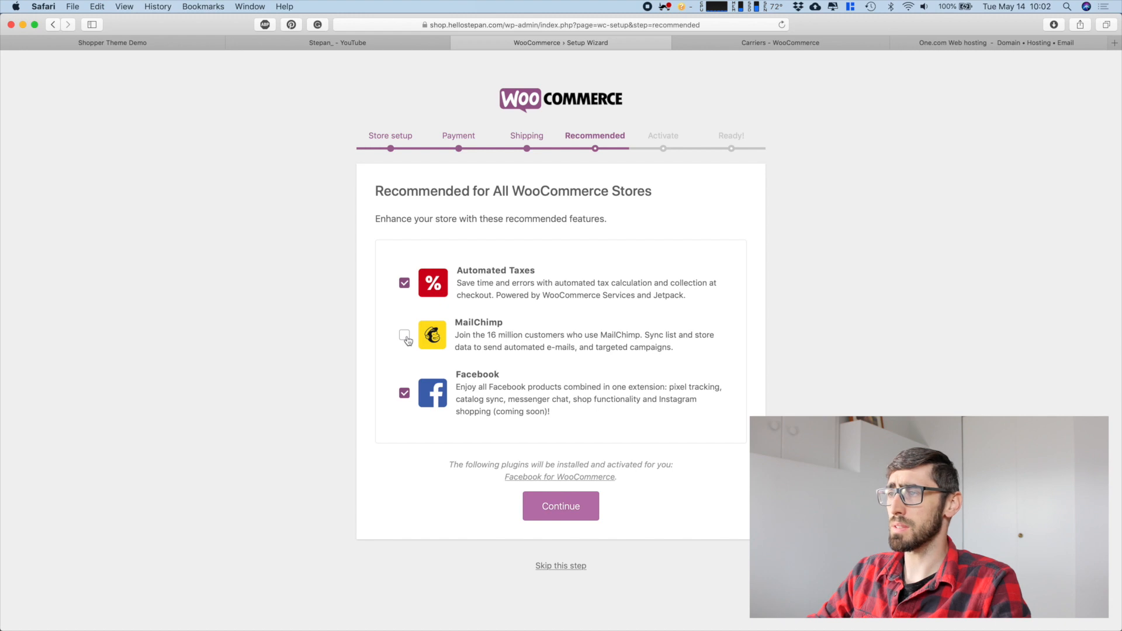
click(404, 336)
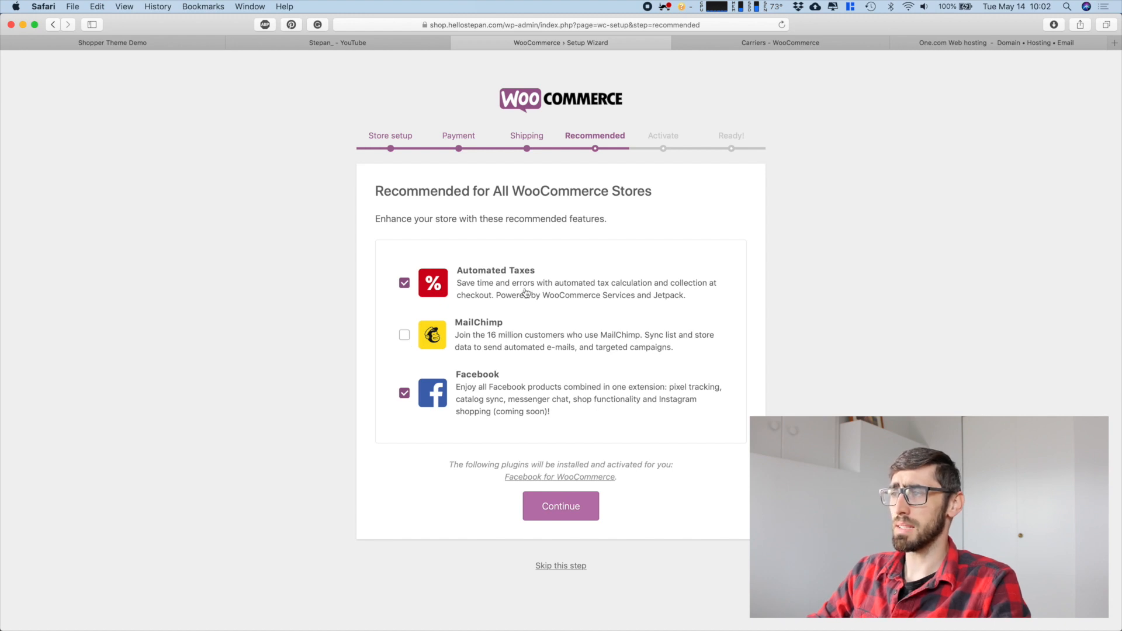
mouse_move(630, 272)
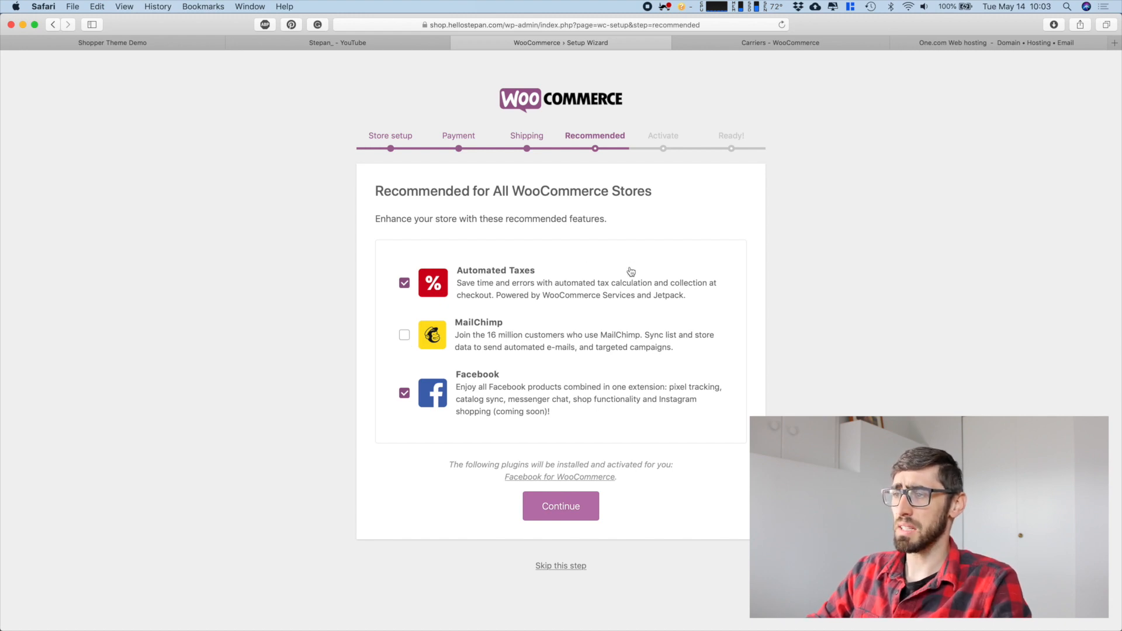
mouse_move(497, 398)
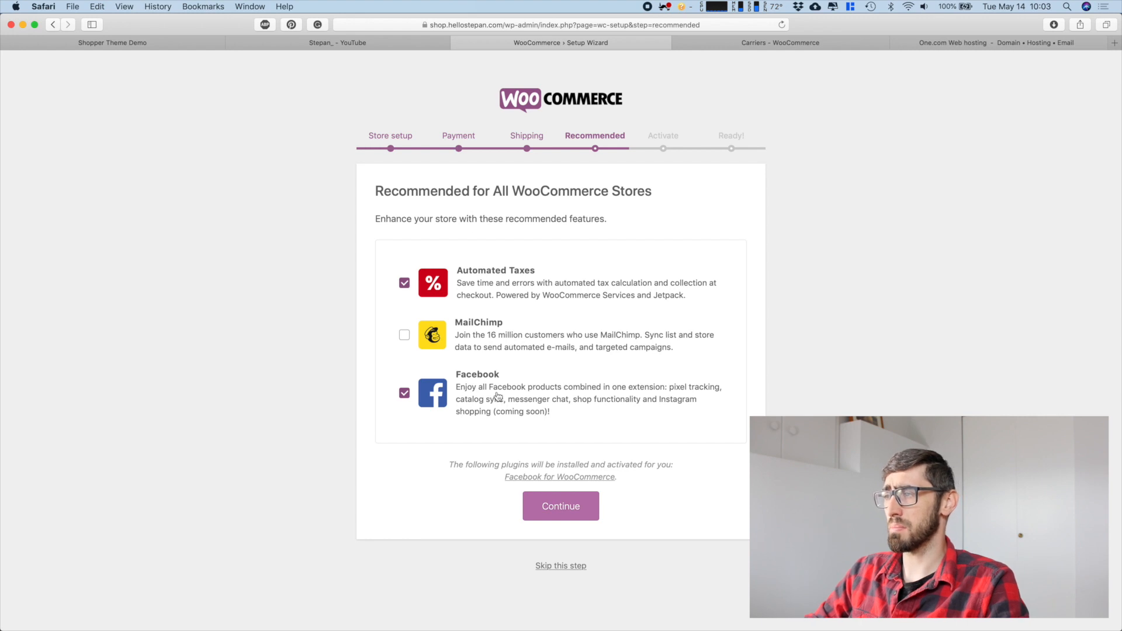
click(560, 506)
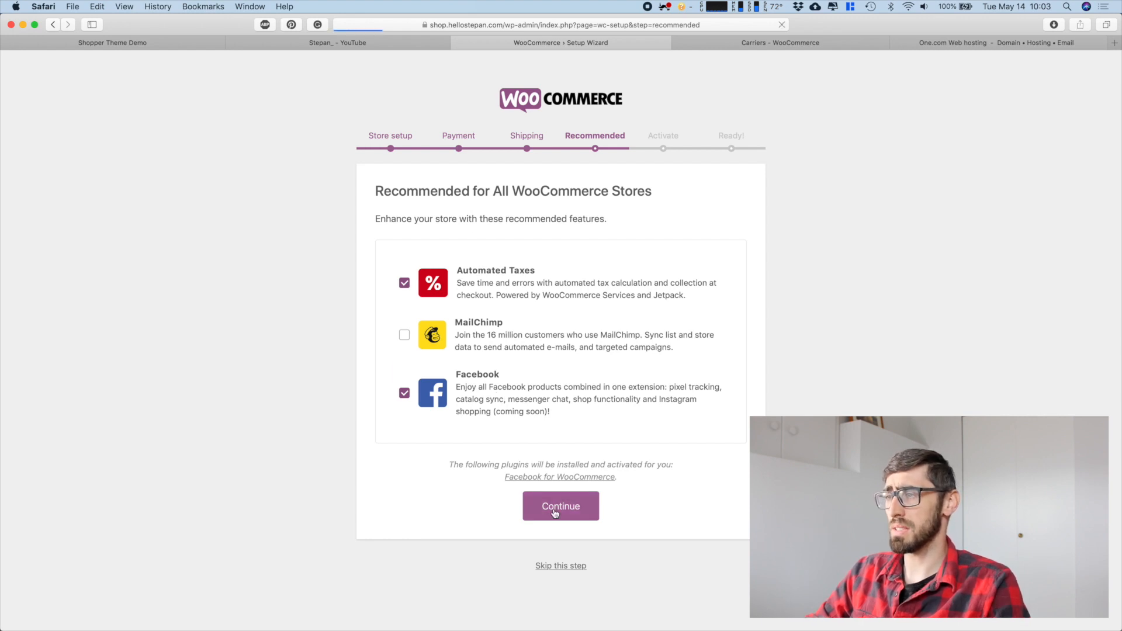
click(560, 506)
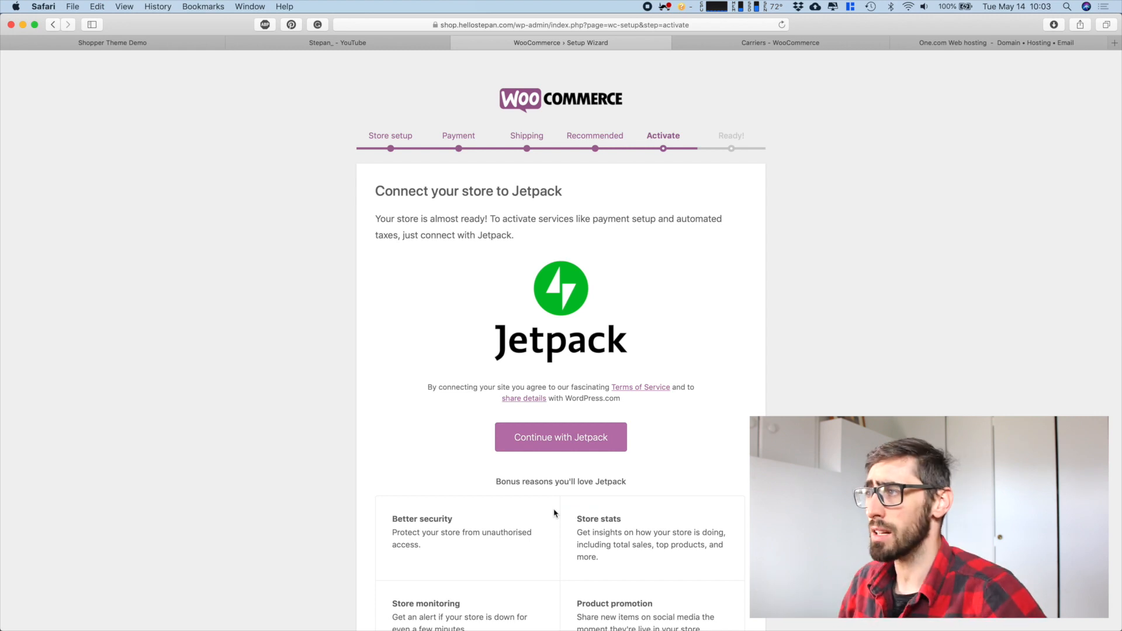
Connect the store to Jetpack via the WordPress.com login and open View & Customise.
scroll(down, 3)
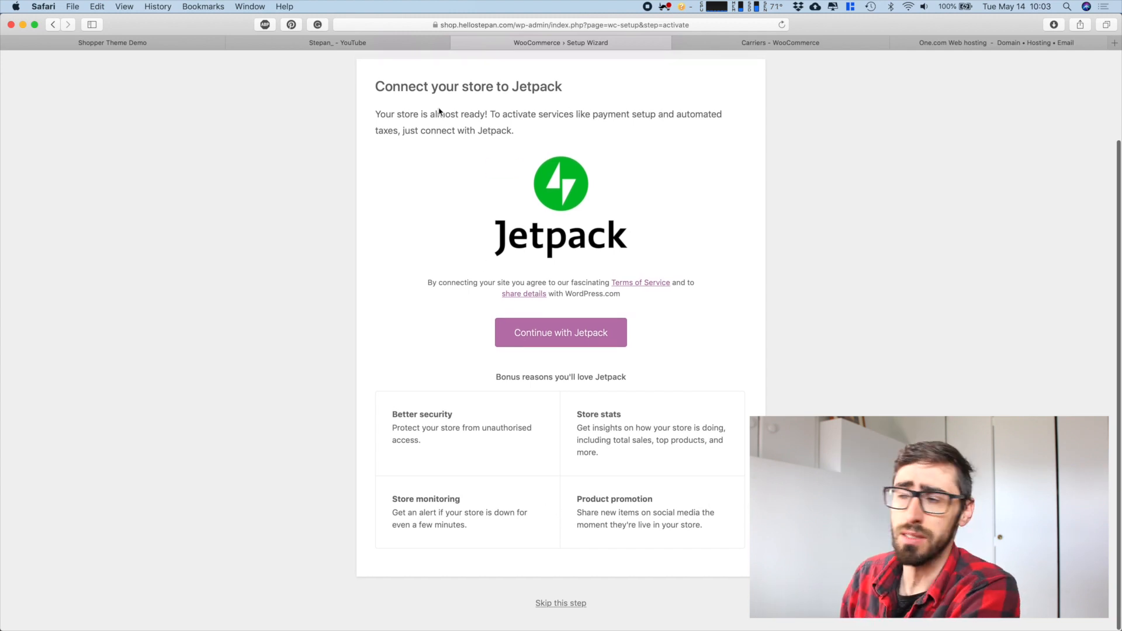
click(560, 332)
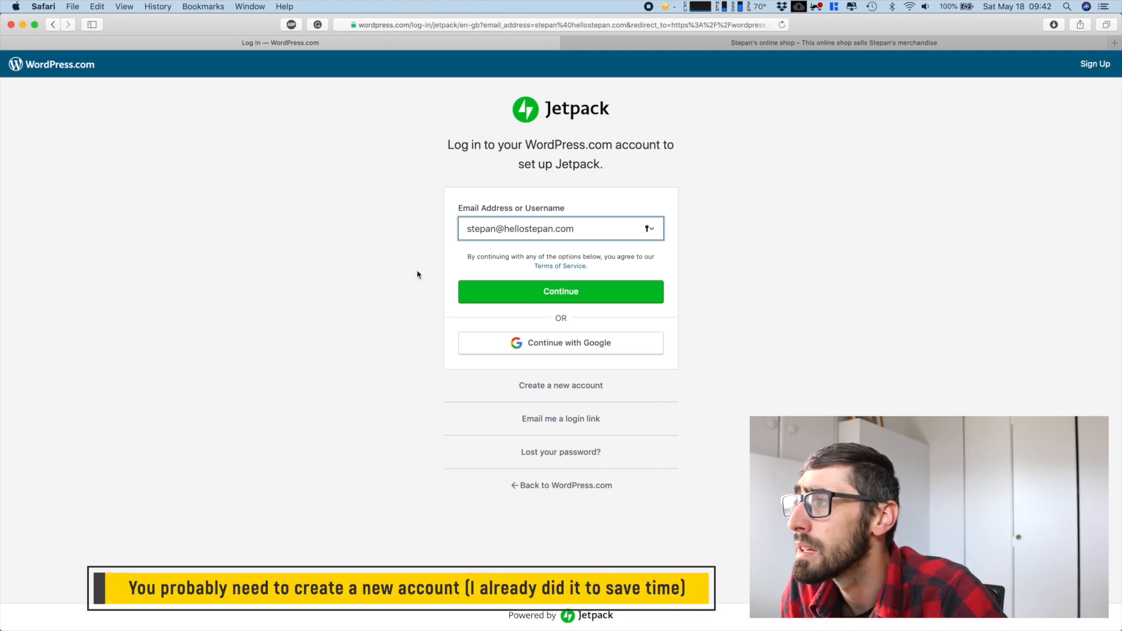
click(560, 291)
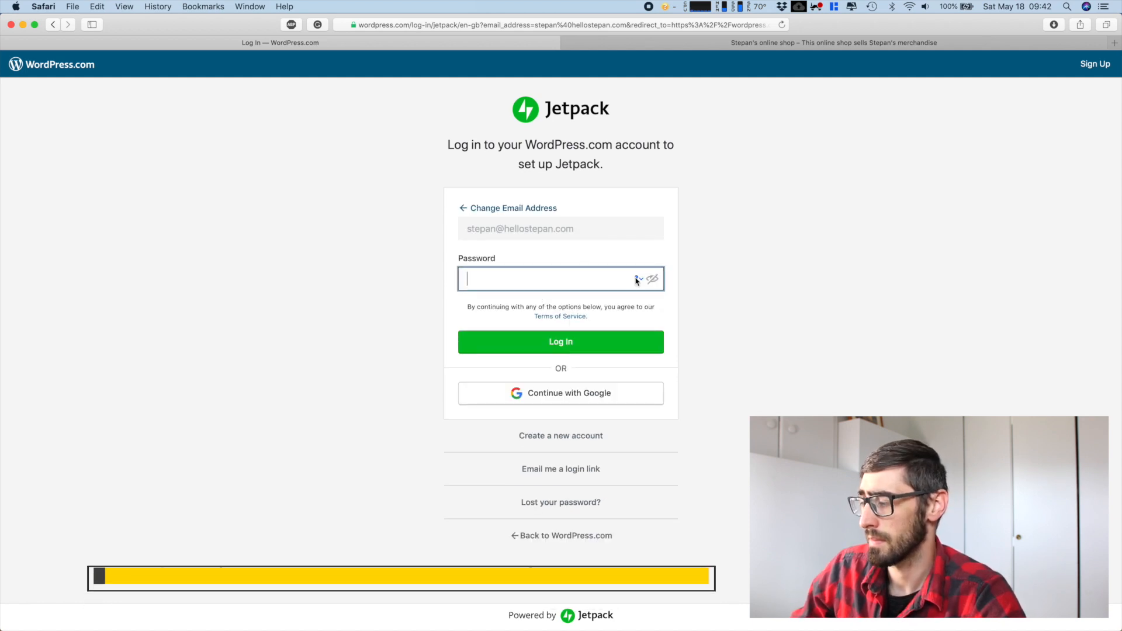
click(560, 341)
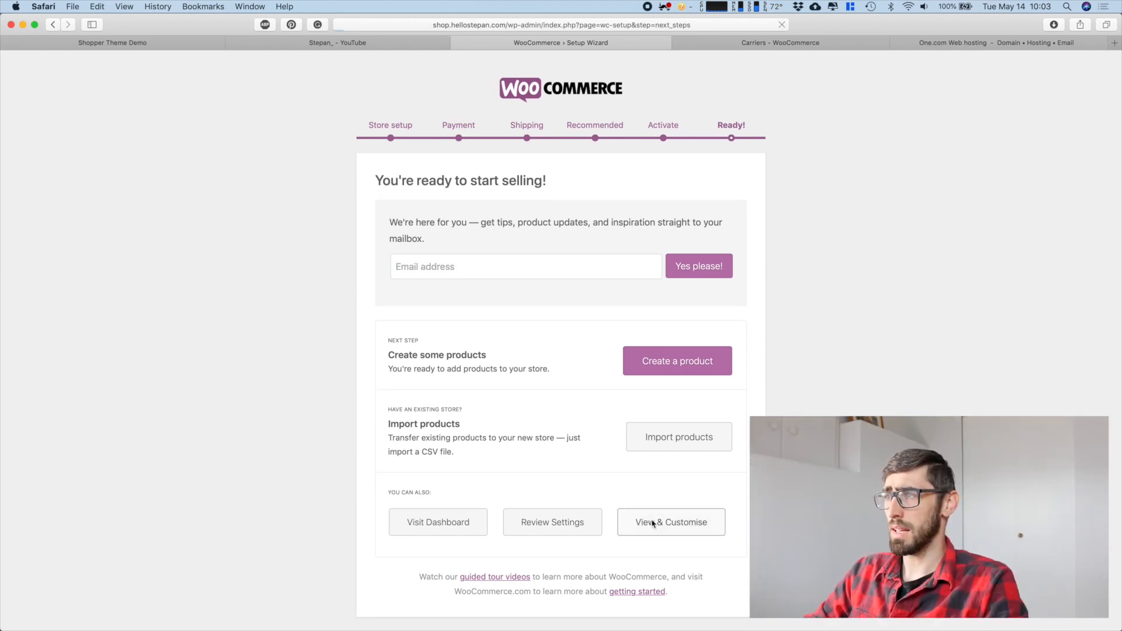
click(671, 521)
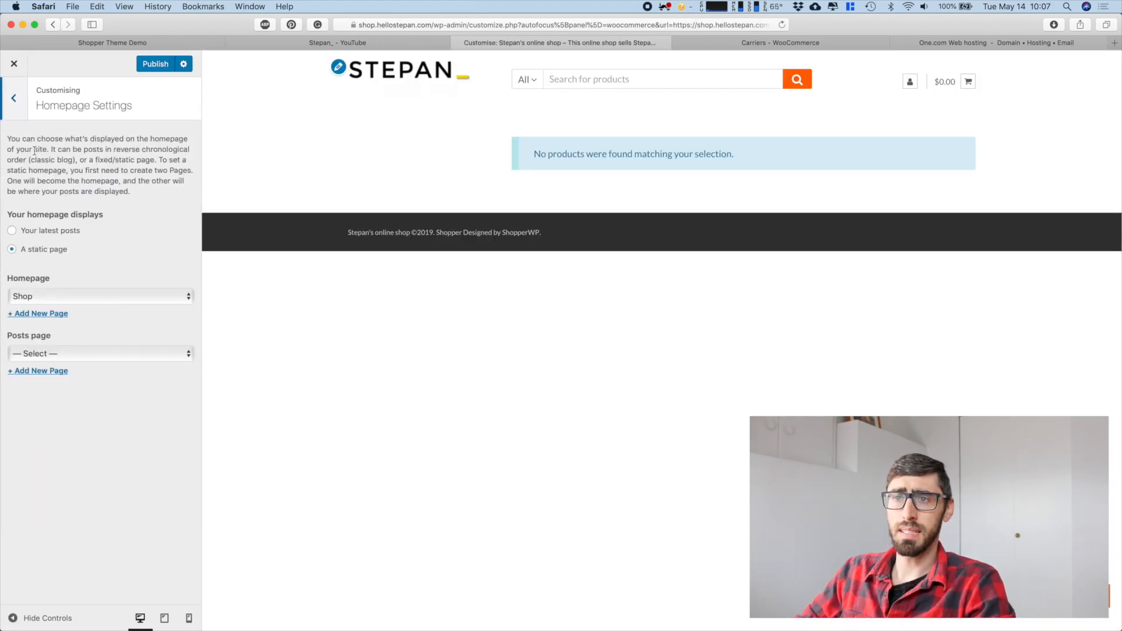
Keep Shop as the static homepage, publish, and enter the hellostepan address.
click(101, 296)
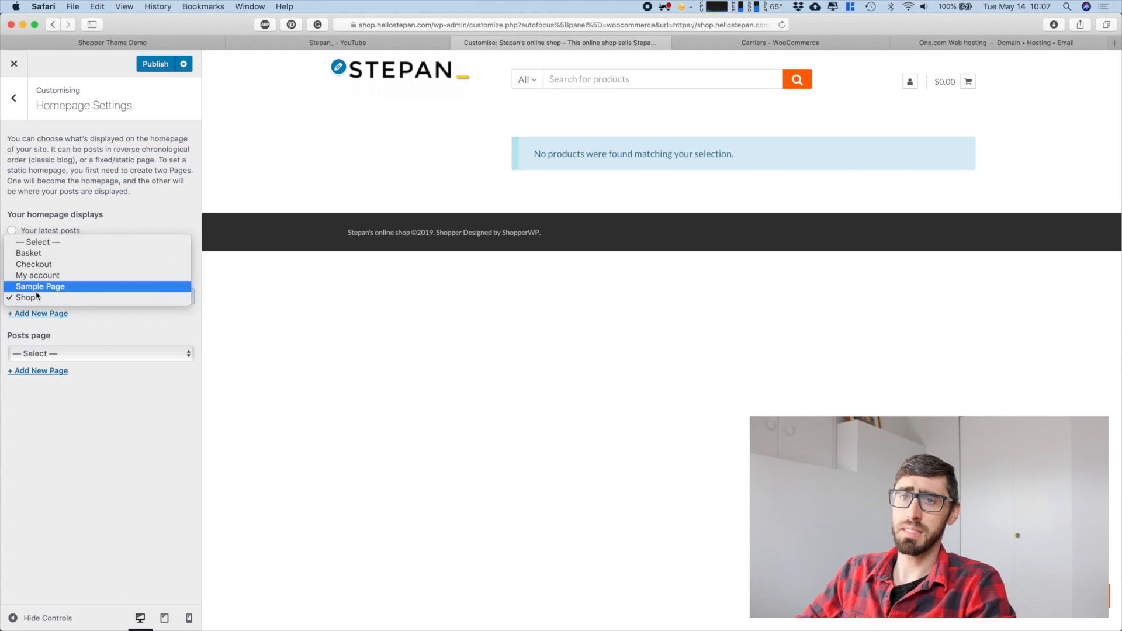
click(28, 297)
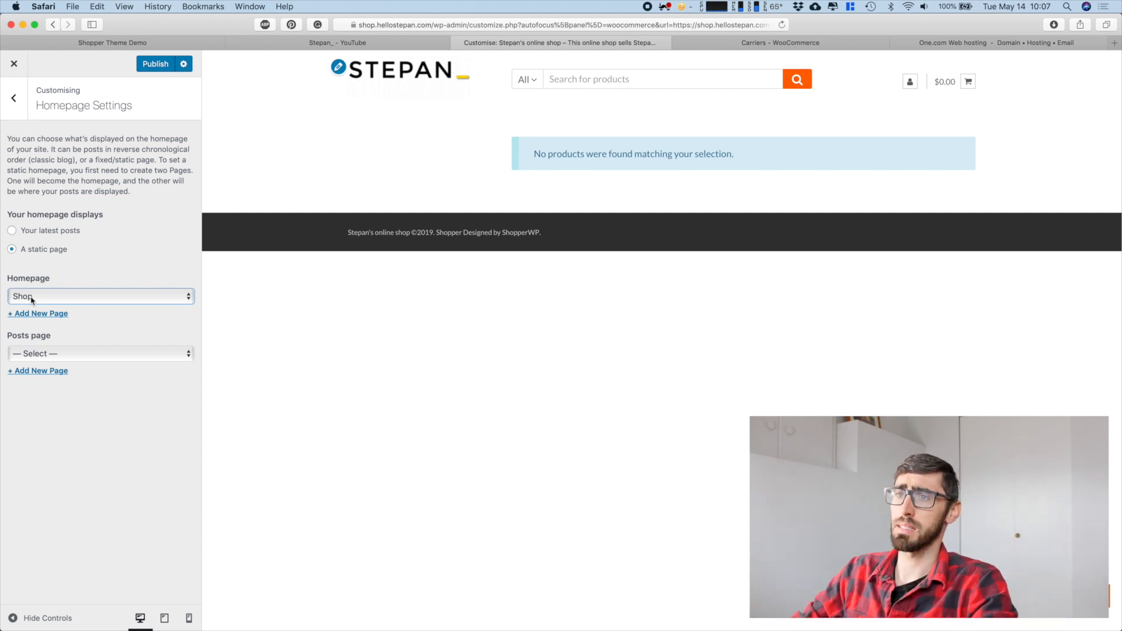
text(hellofresh.ca)
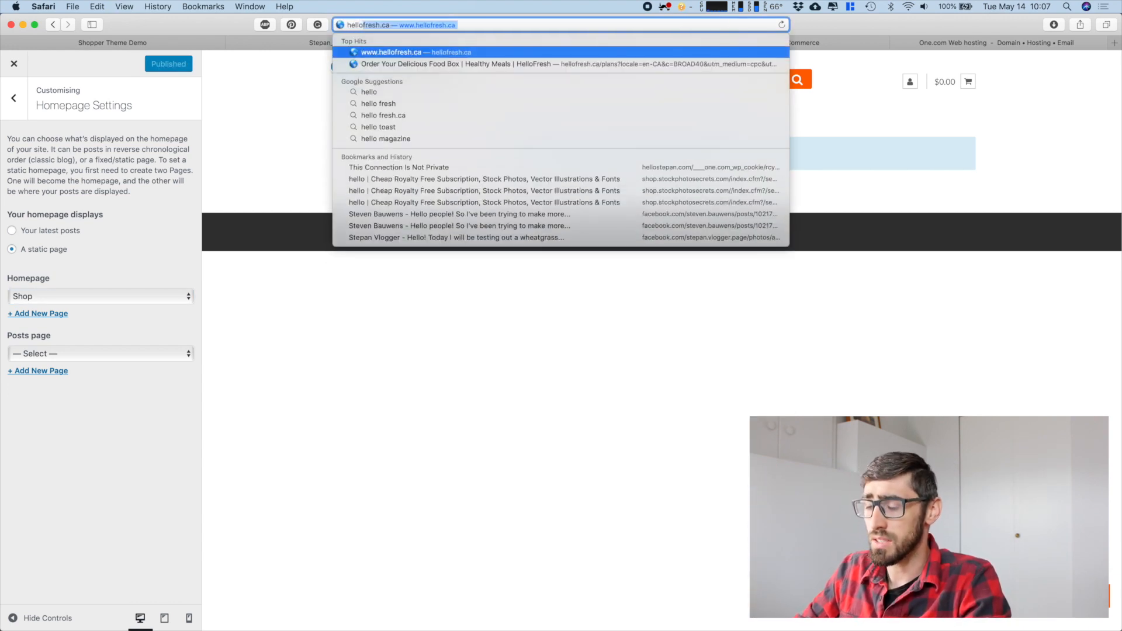
text(hellostepan)
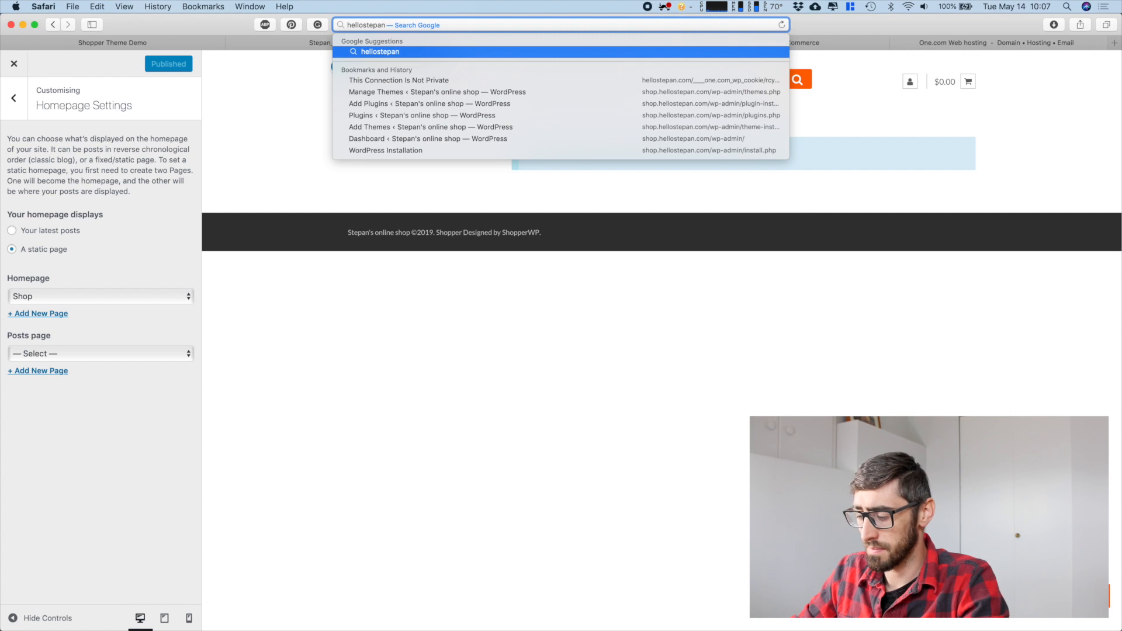